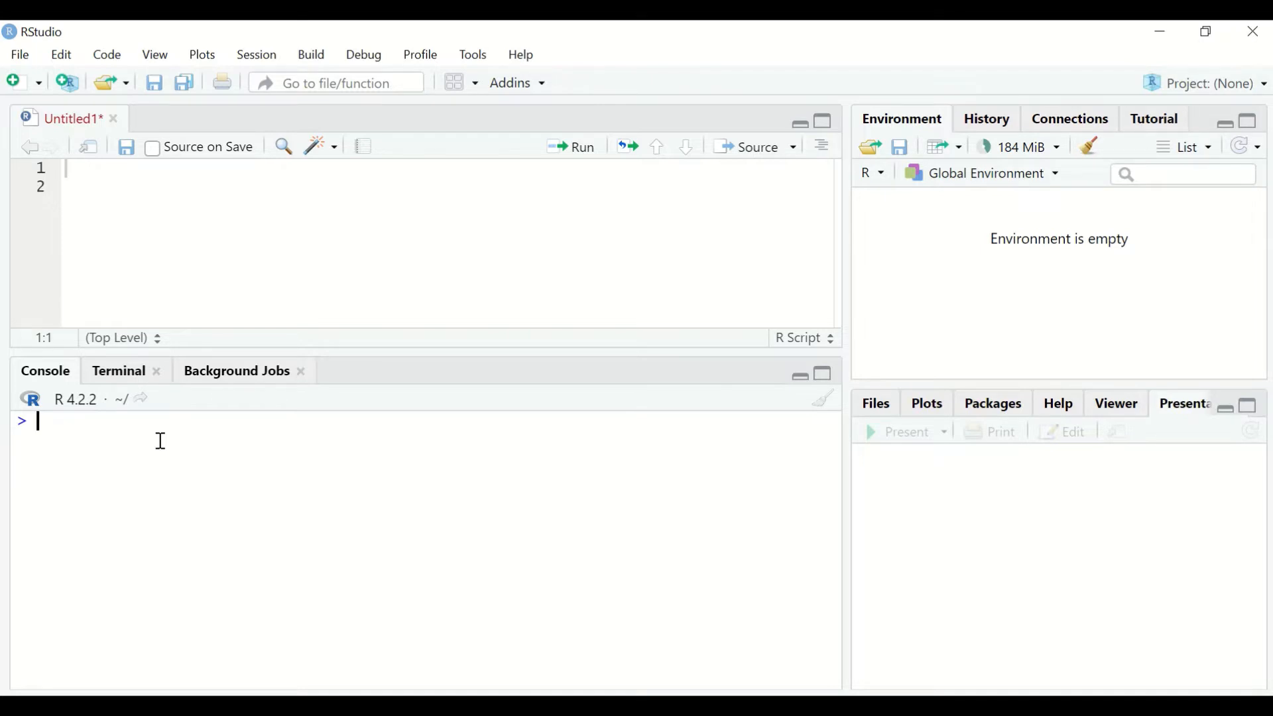
Compose x <- c(0.9,2,4,8,64,256,1024,4096,500... in the console, typed up to 500.
type("x")
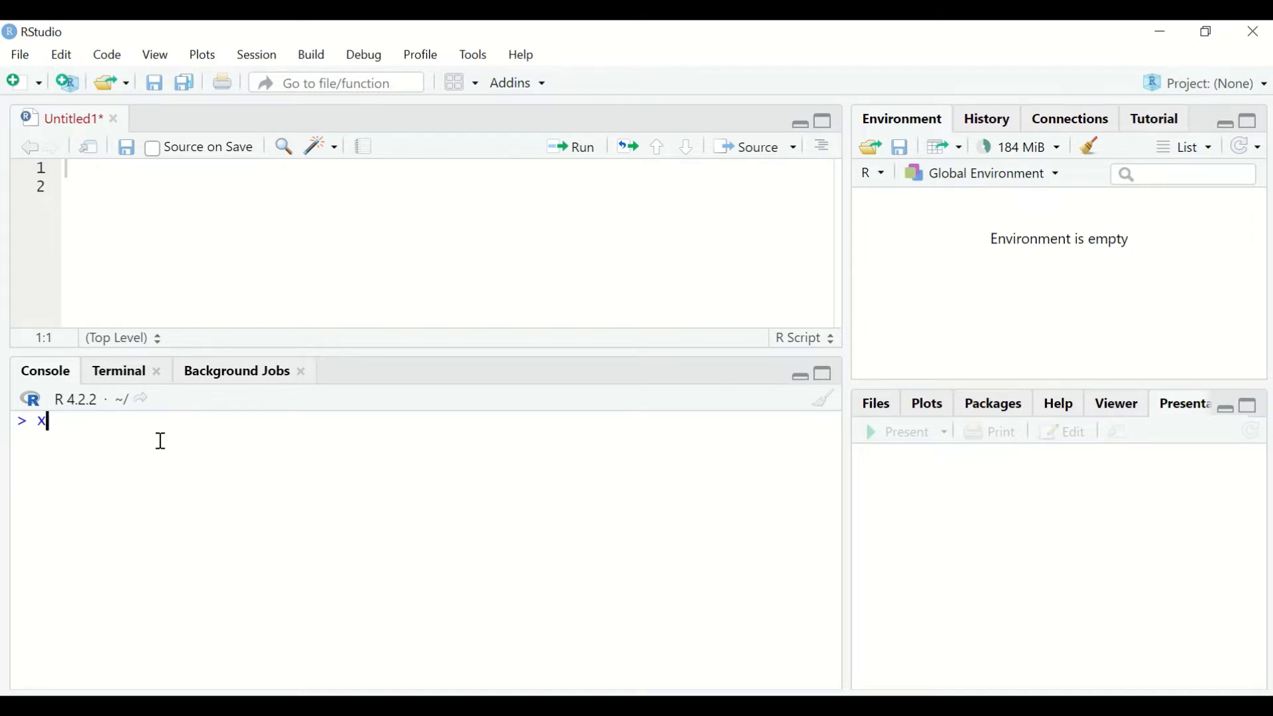
type("<-")
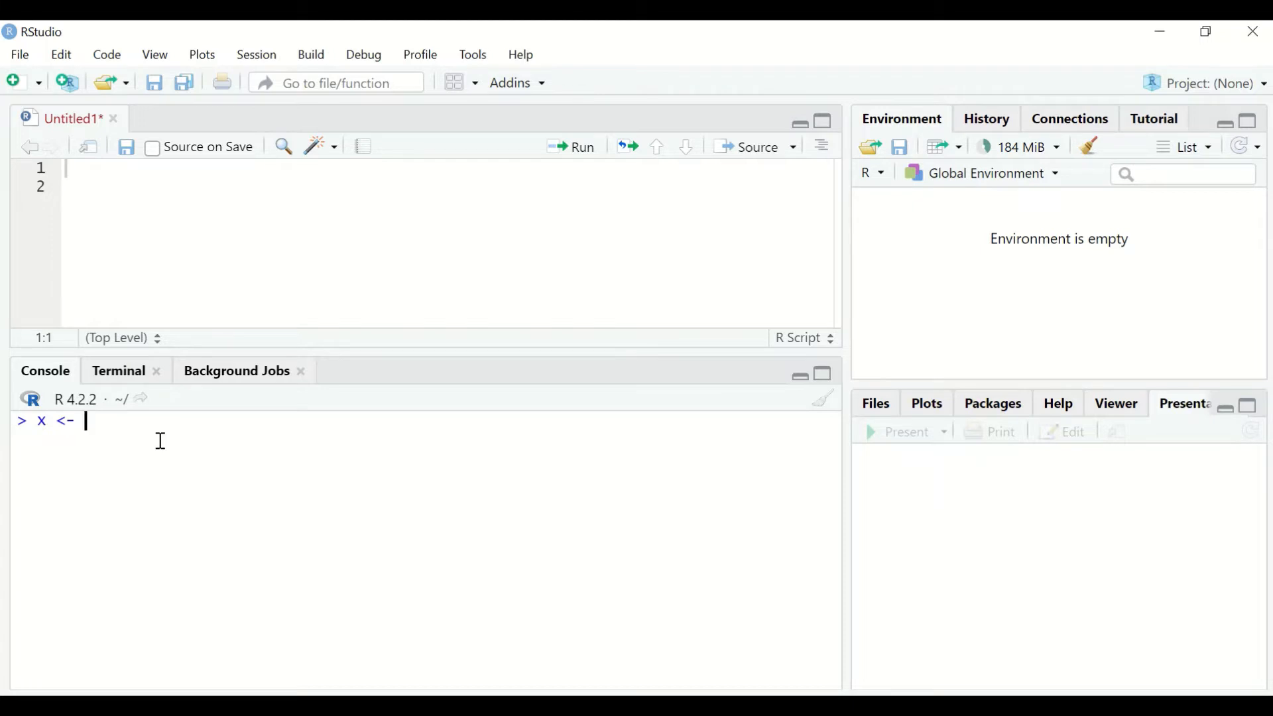
type("c")
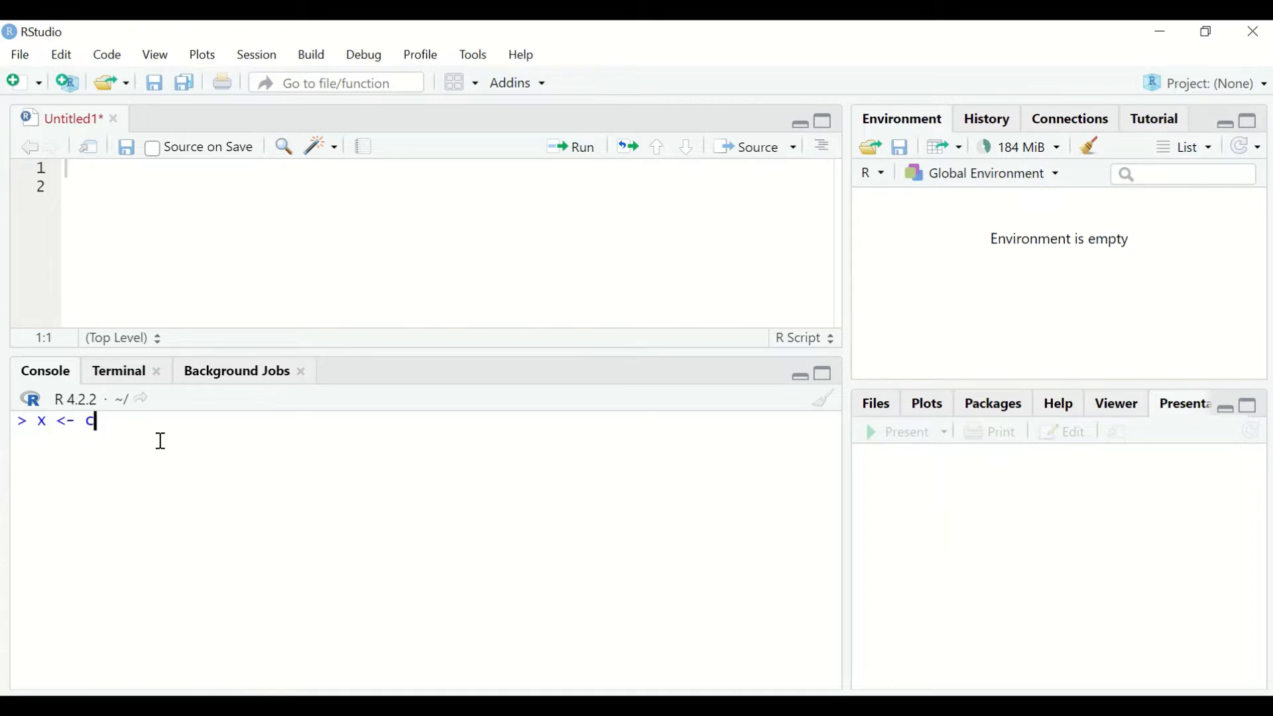
type("(")
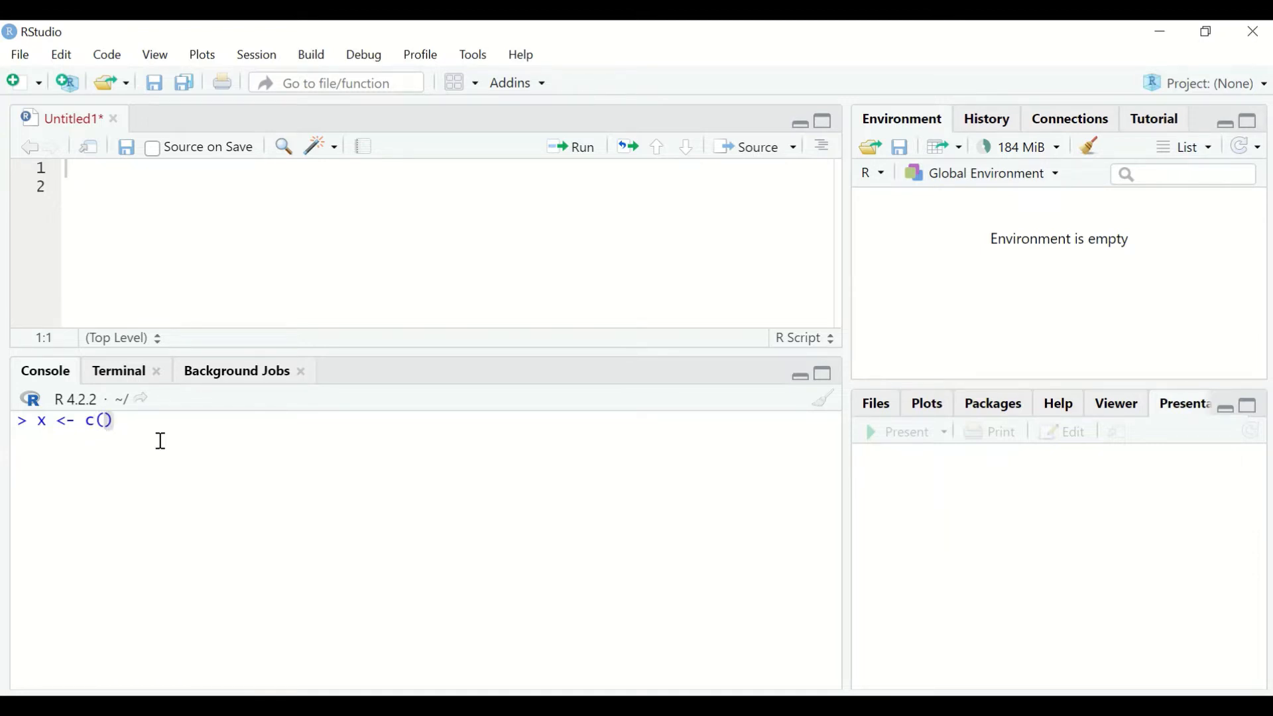
type("0.")
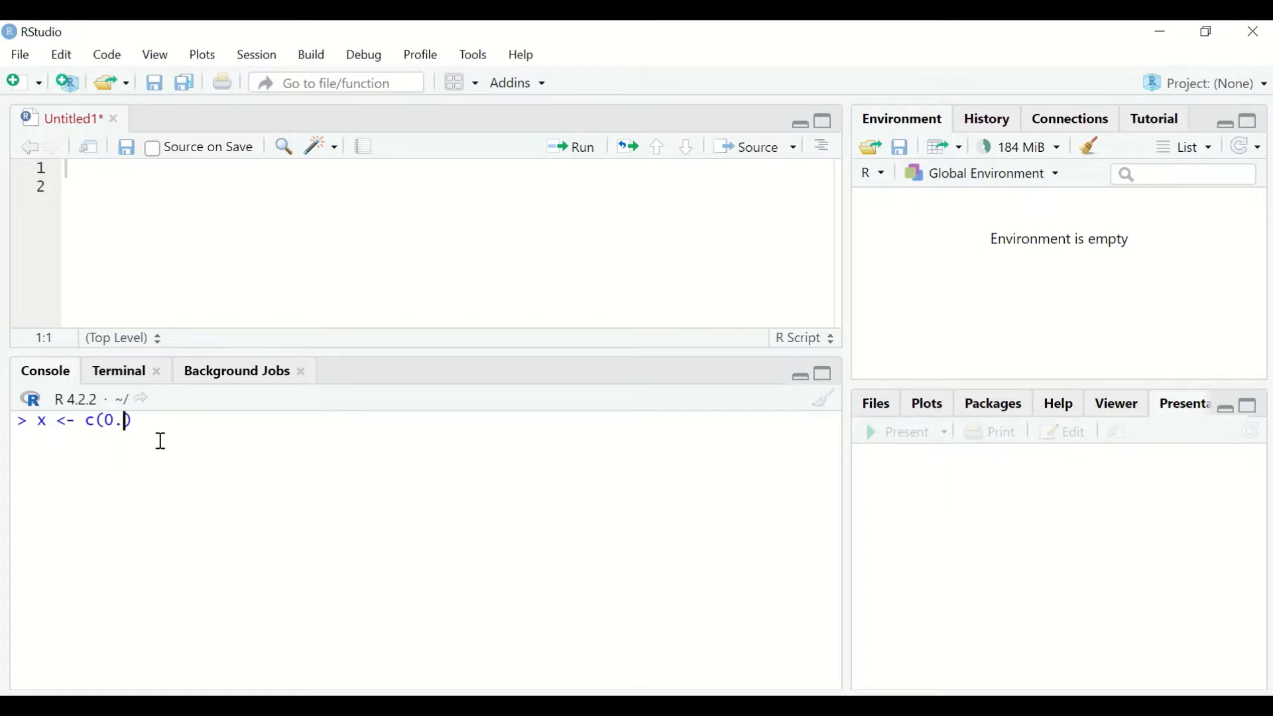
type("9")
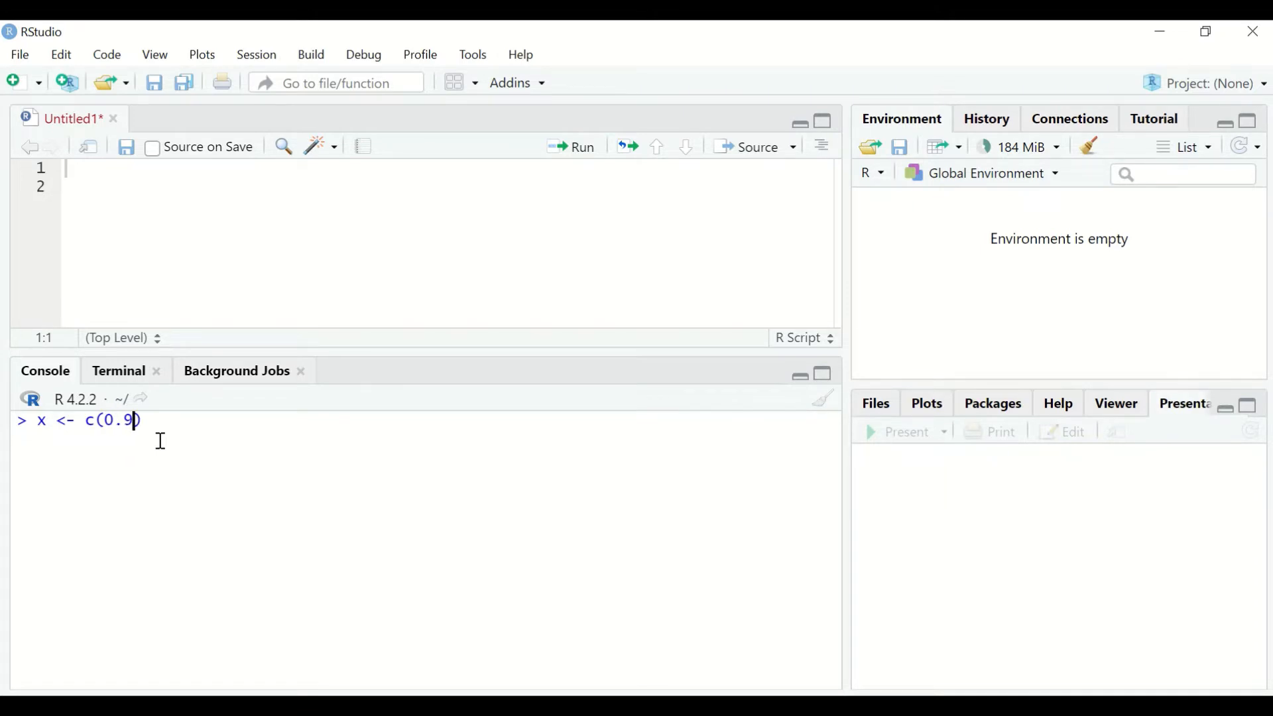
type(",")
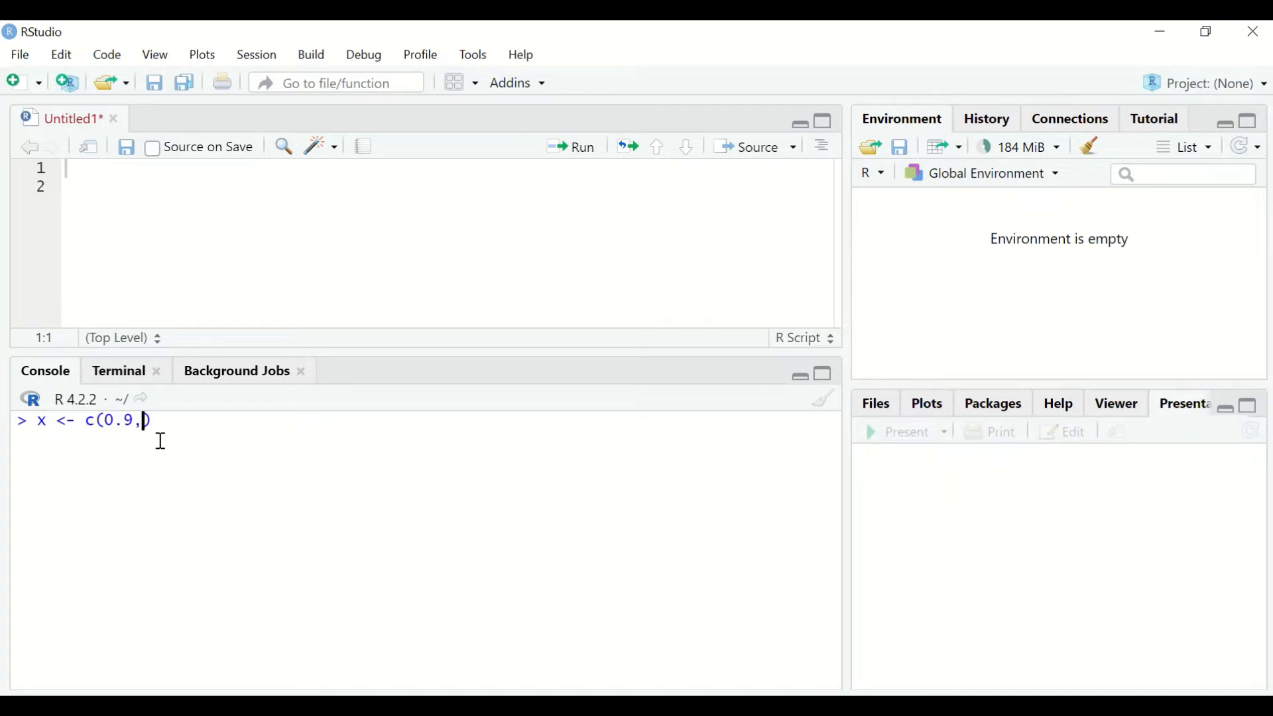
type("2")
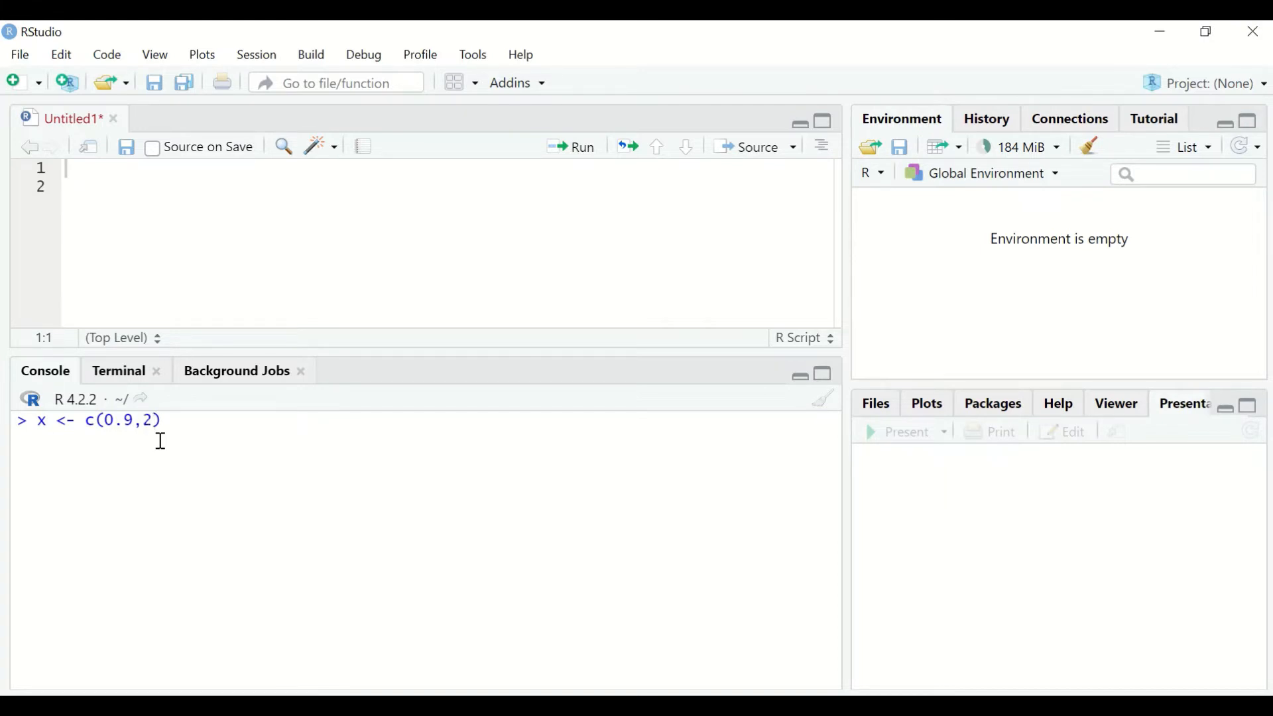
type(",")
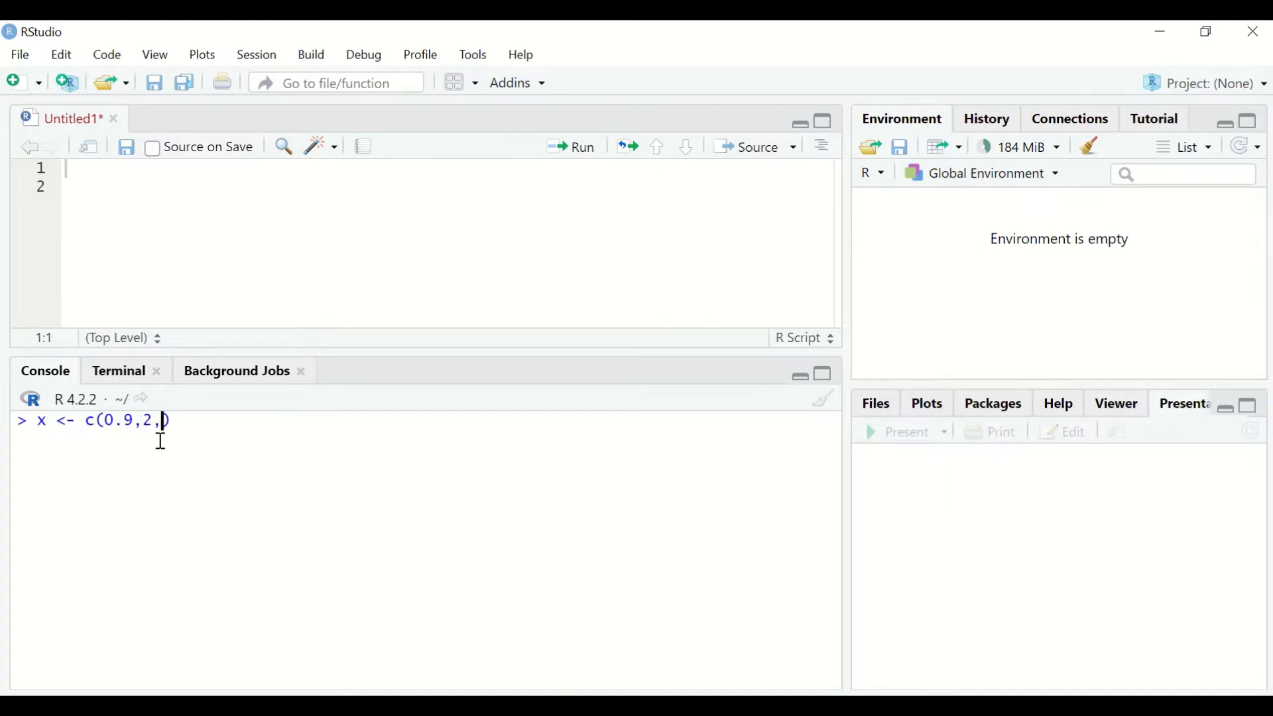
type("4")
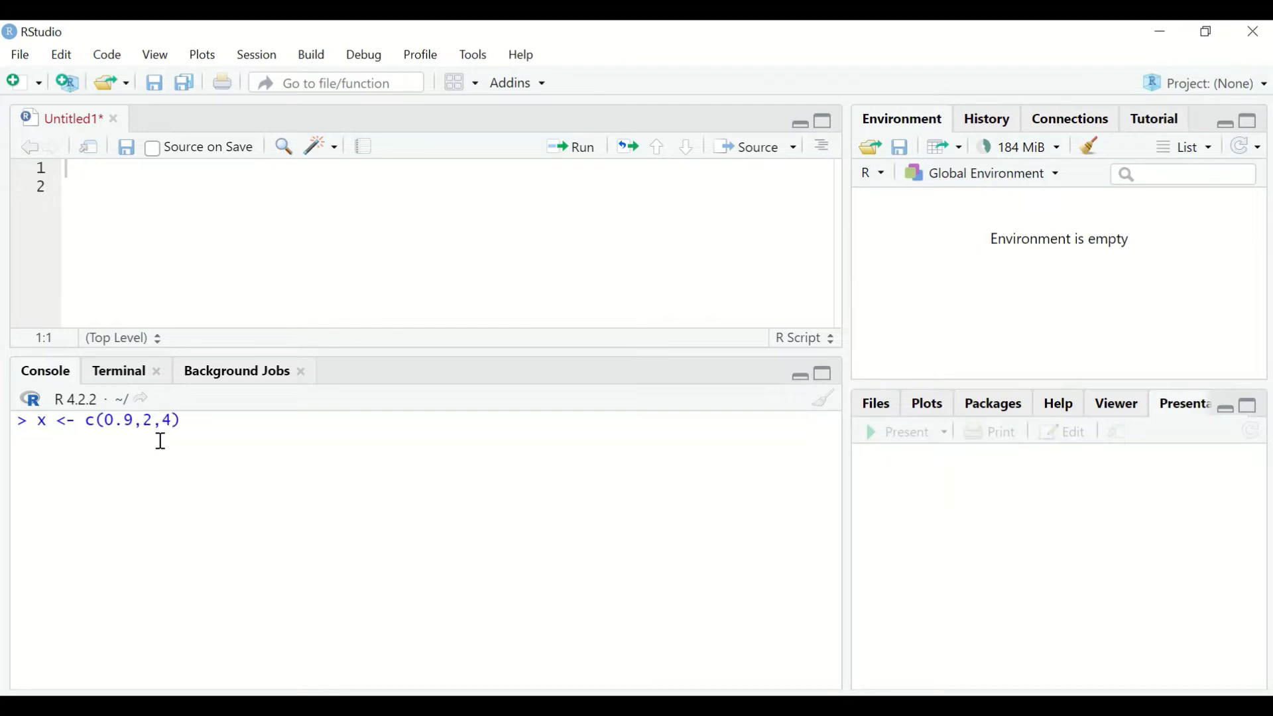
type("8,")
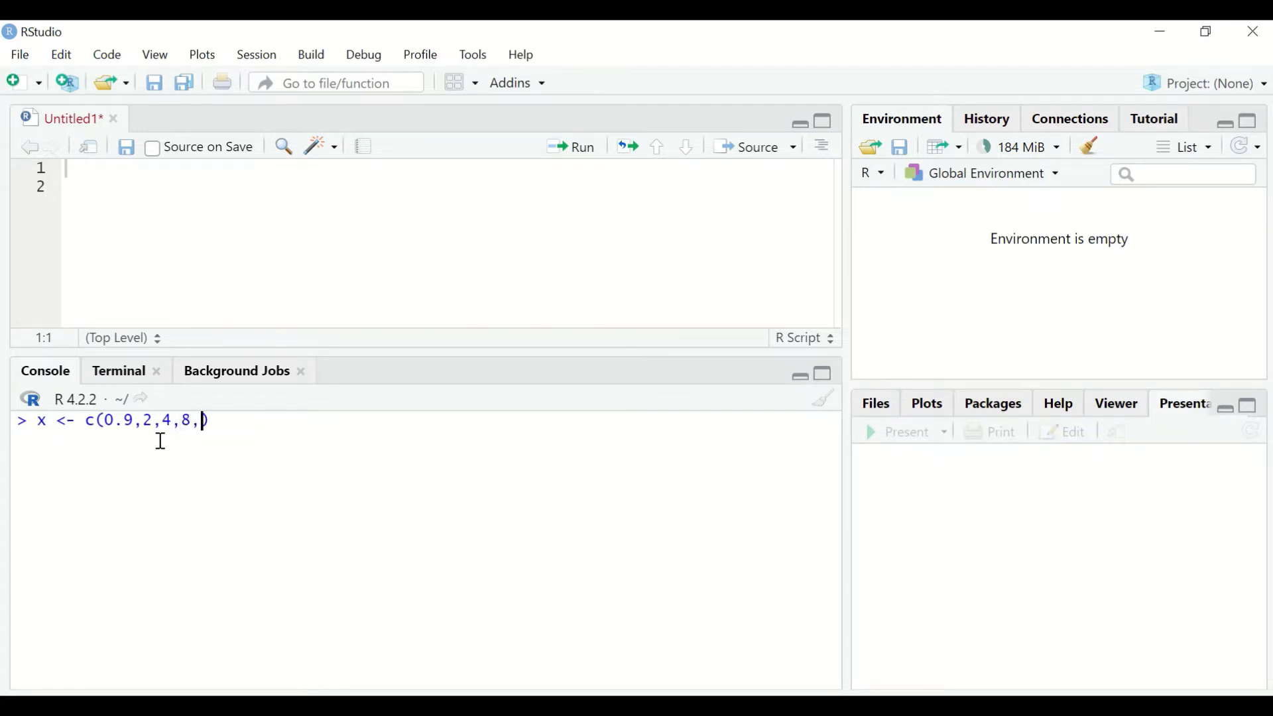
type("64,")
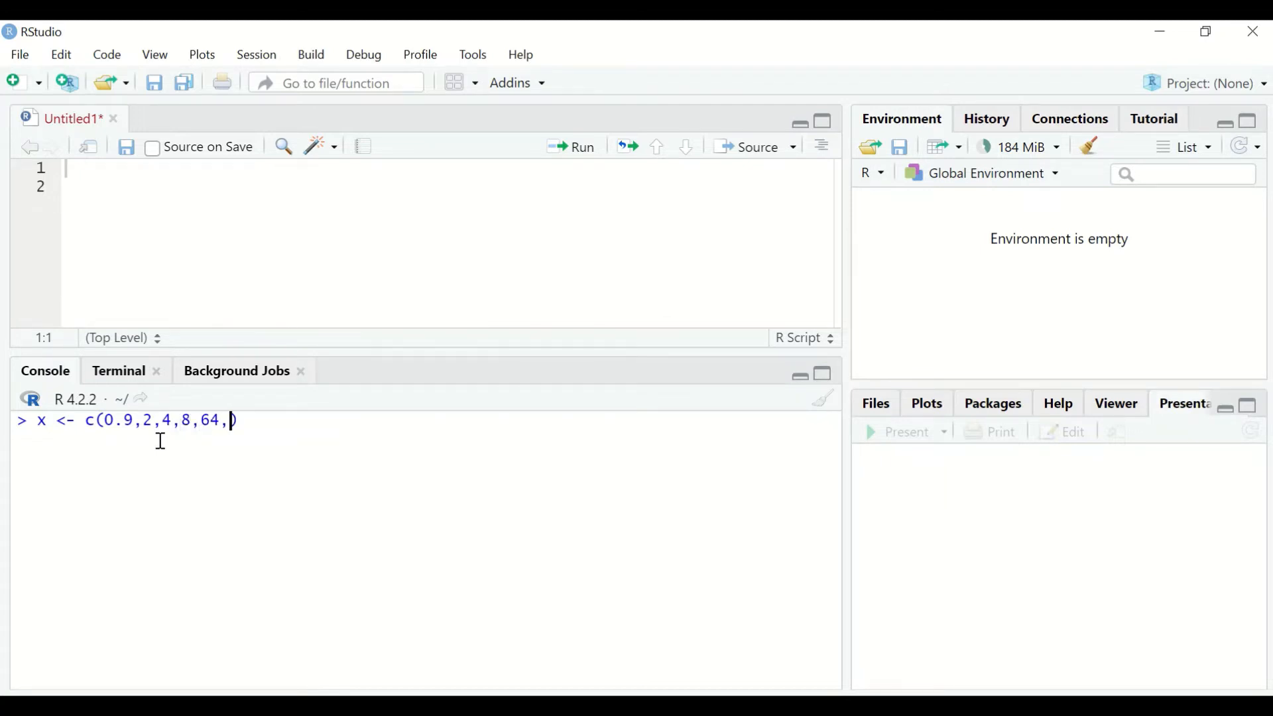
type("256")
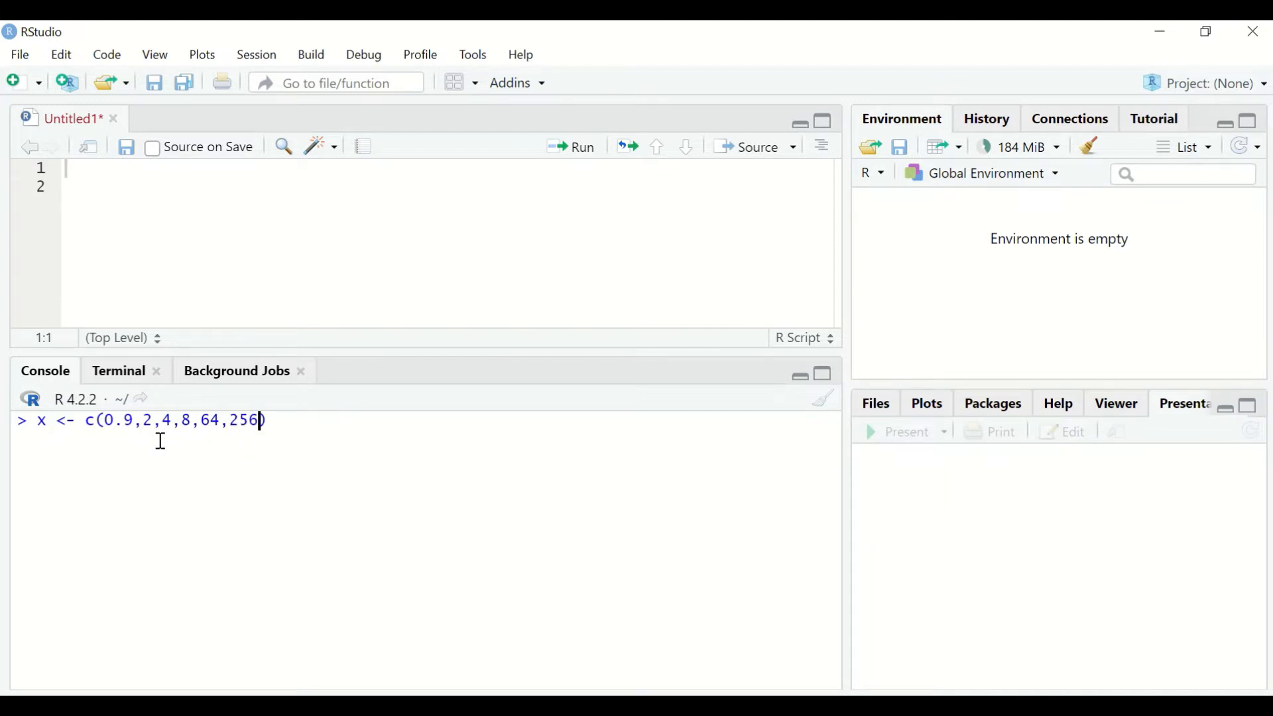
type(",1")
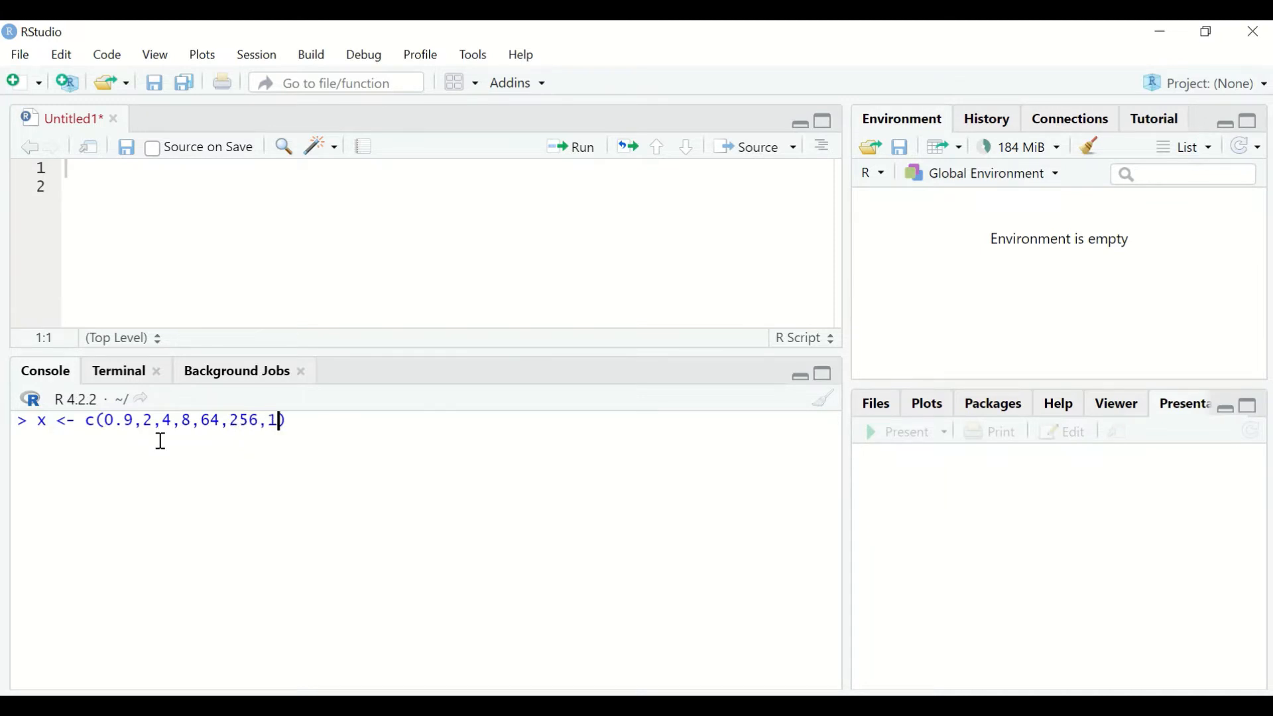
type("024")
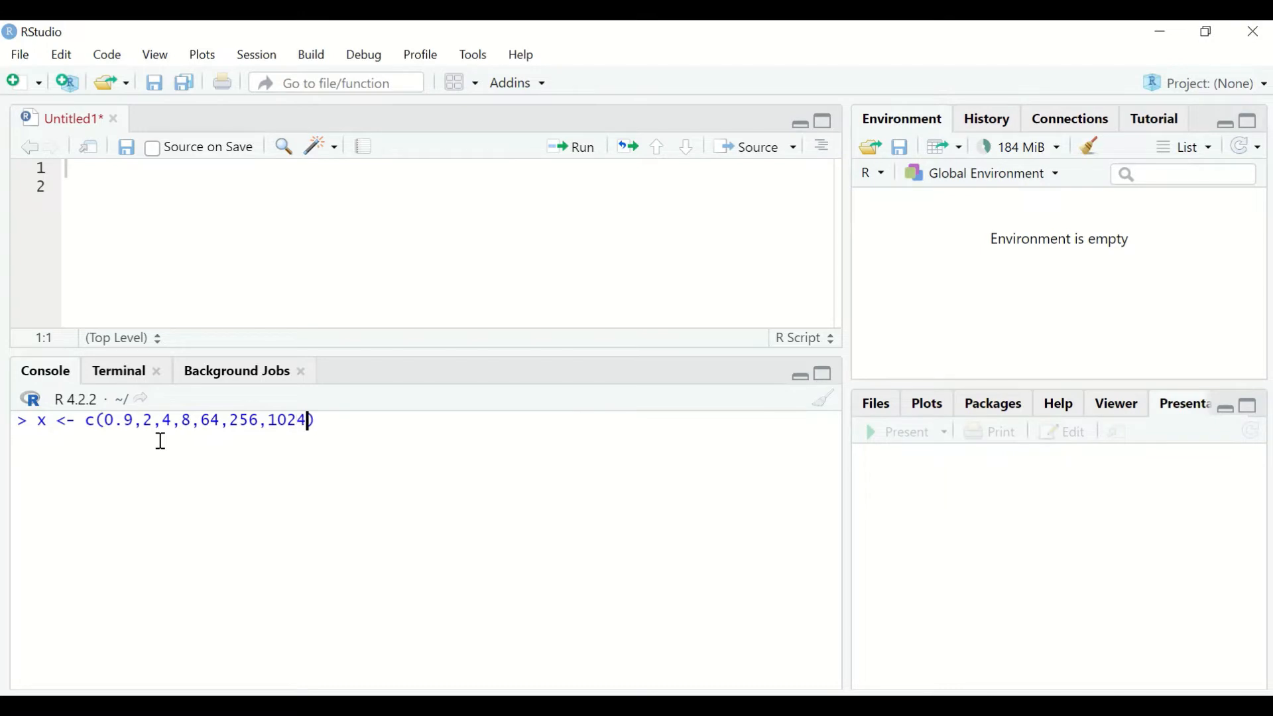
type(",4")
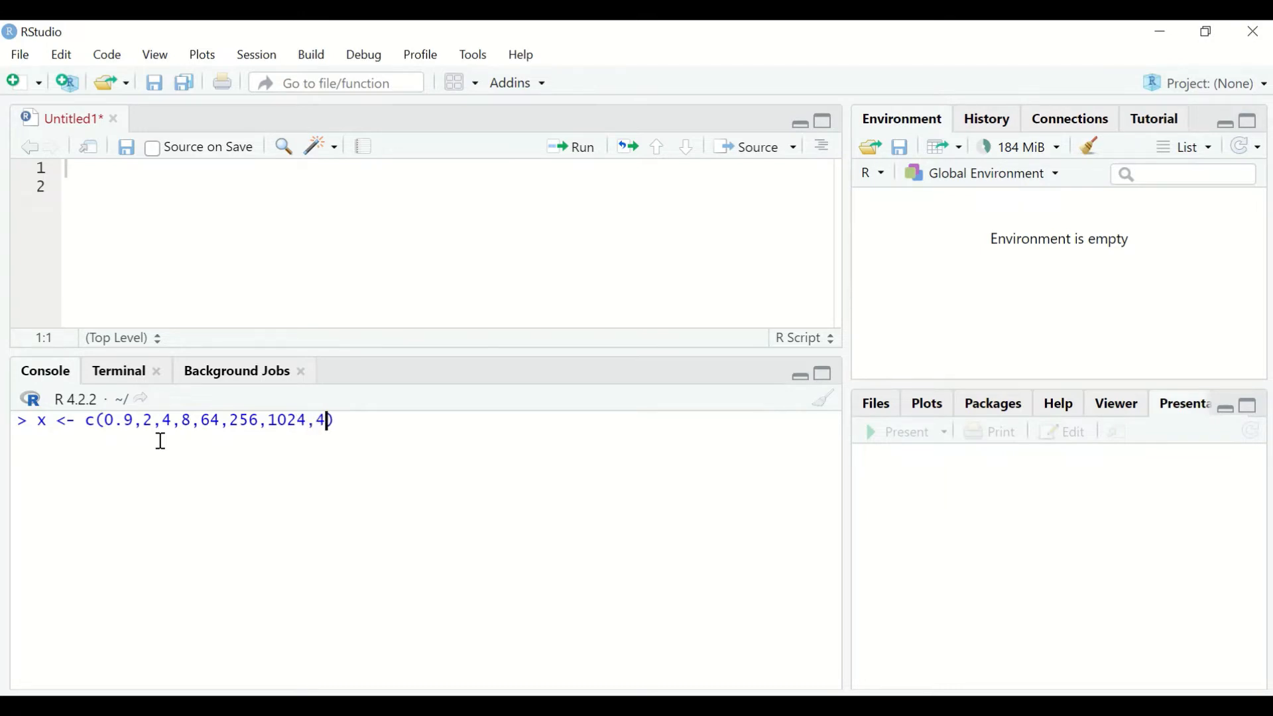
type("096,")
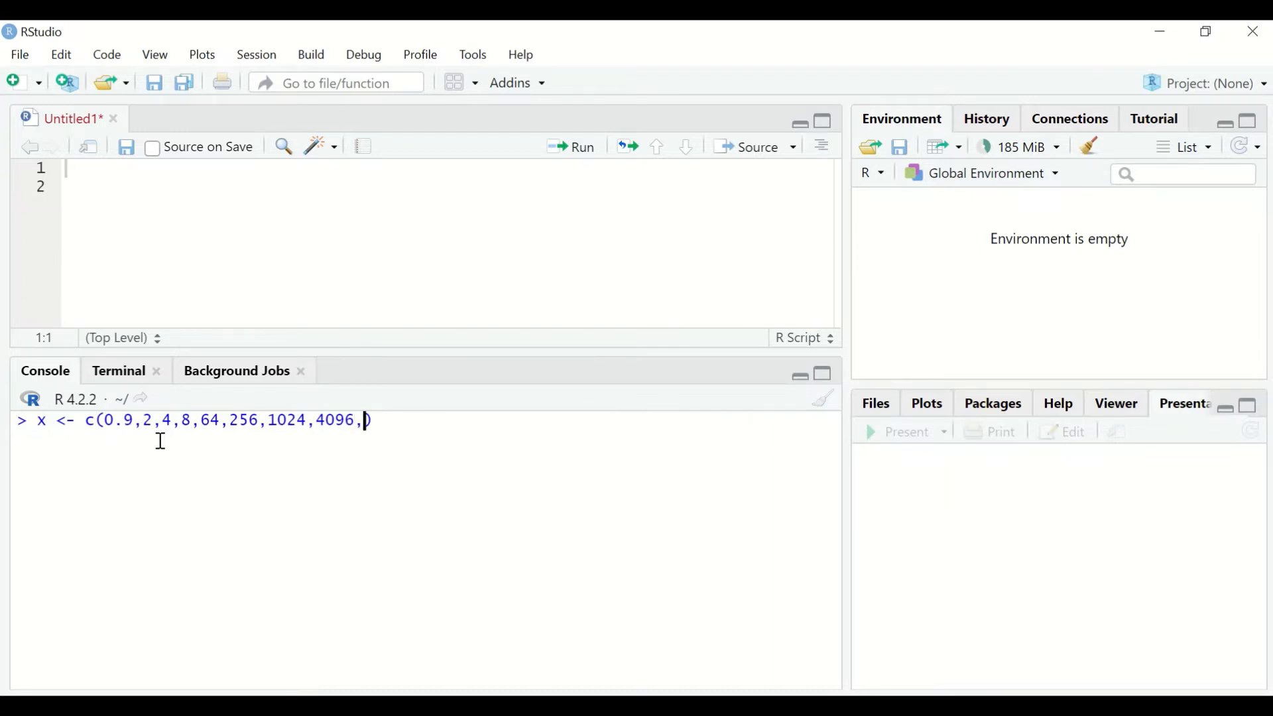
type("500")
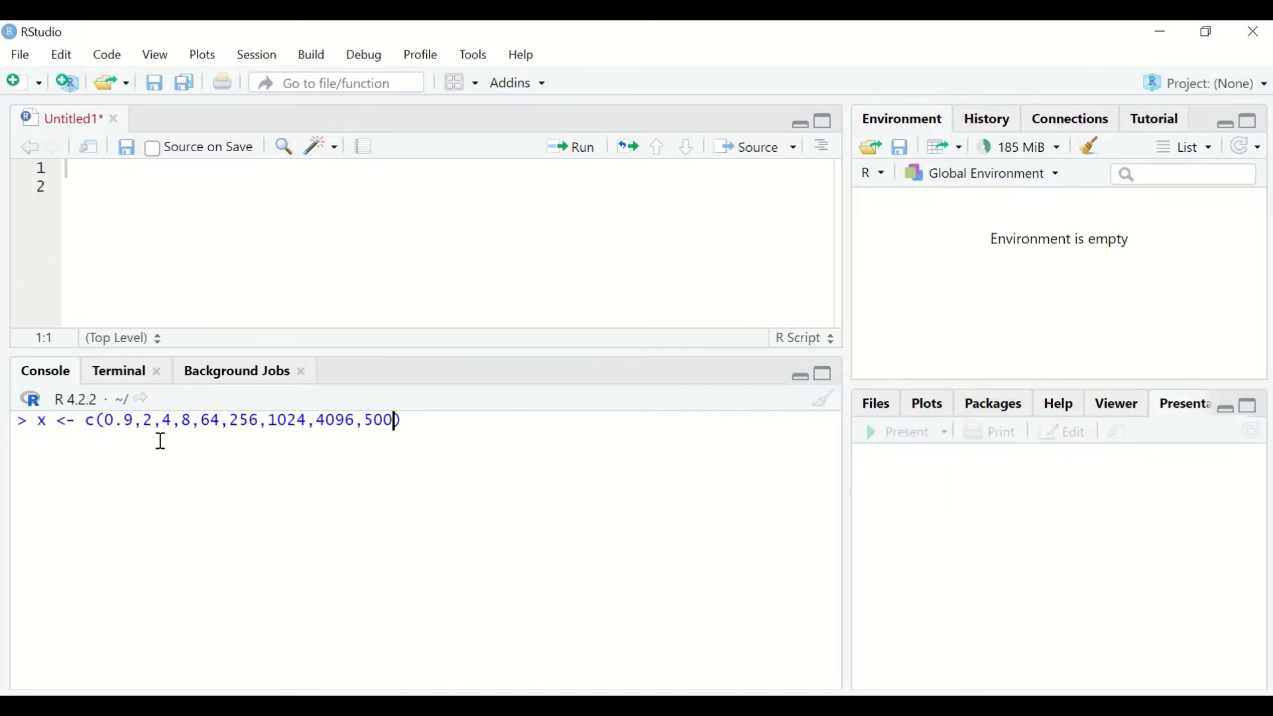
Finish the values 5000, 9000, 27000 and run the assignment creating vector x.
type("0,900")
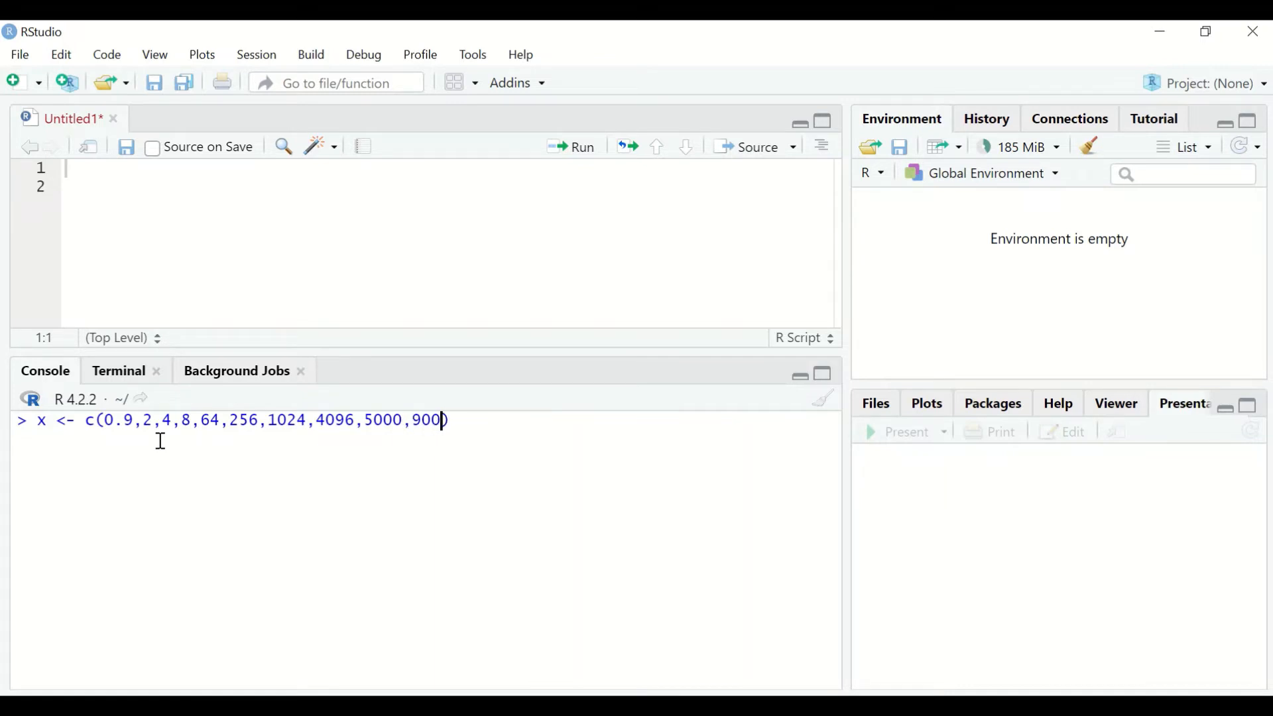
type("00,2")
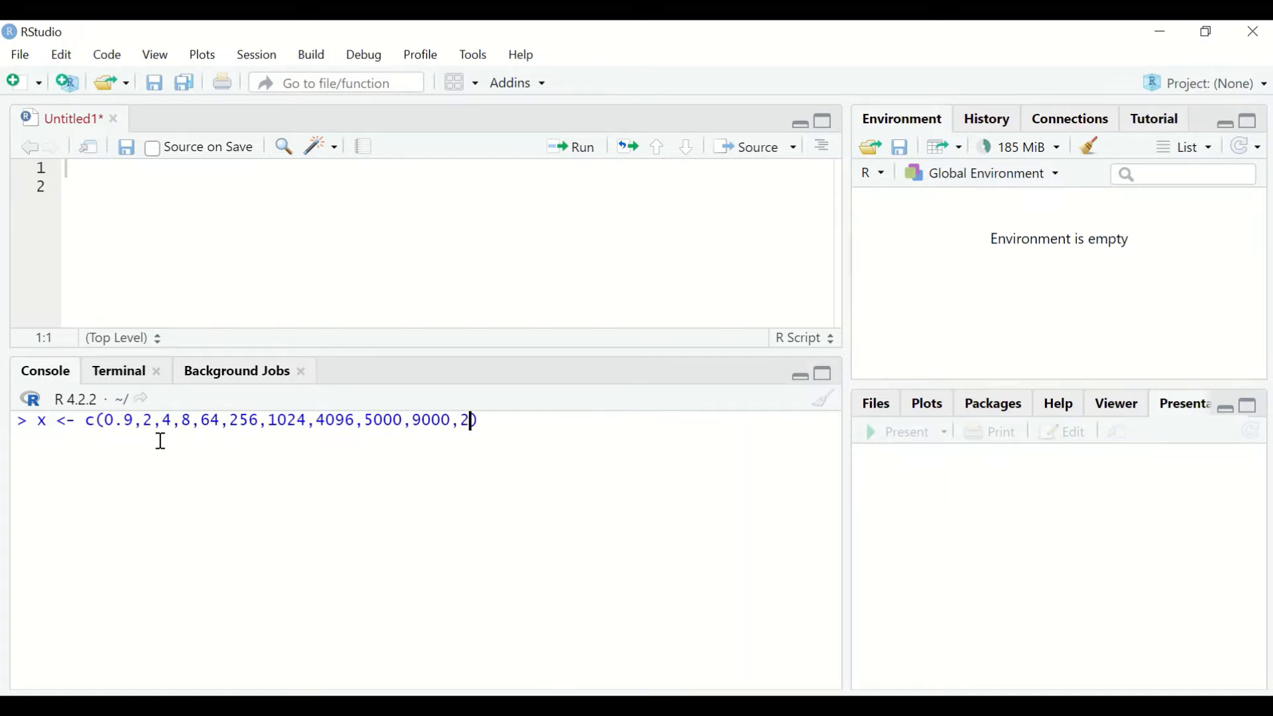
type("7000)")
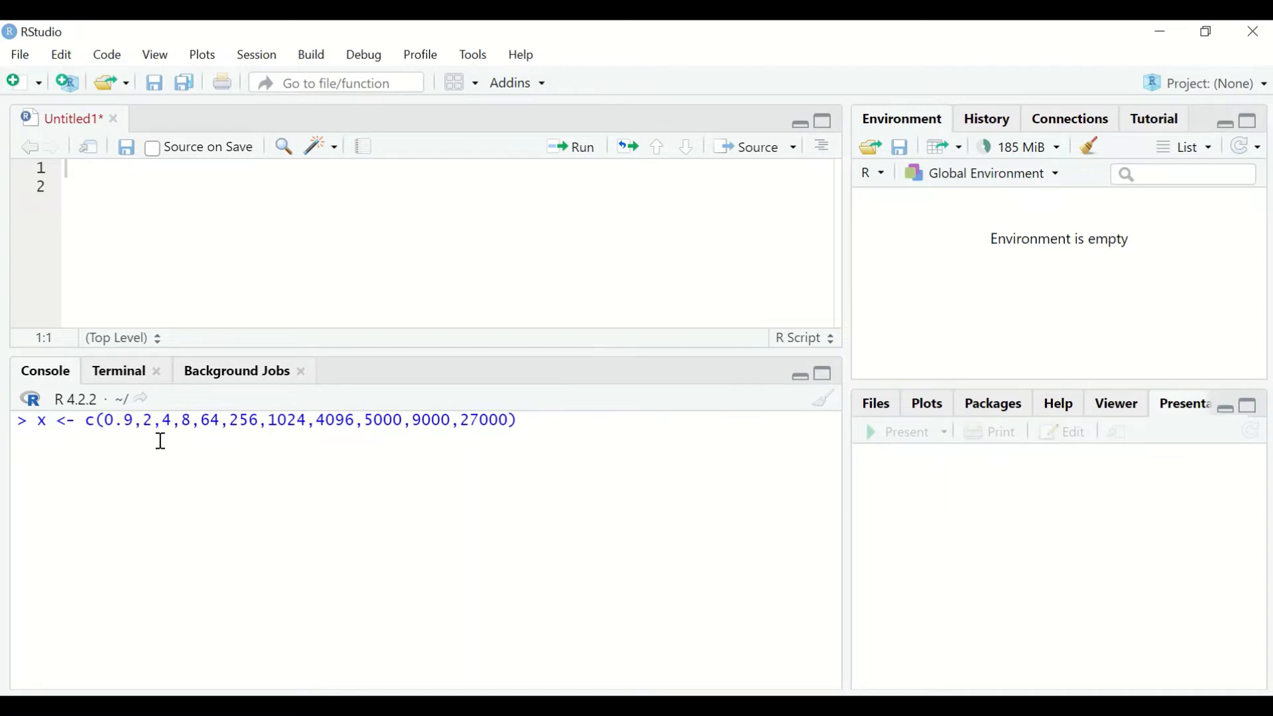
key("Return")
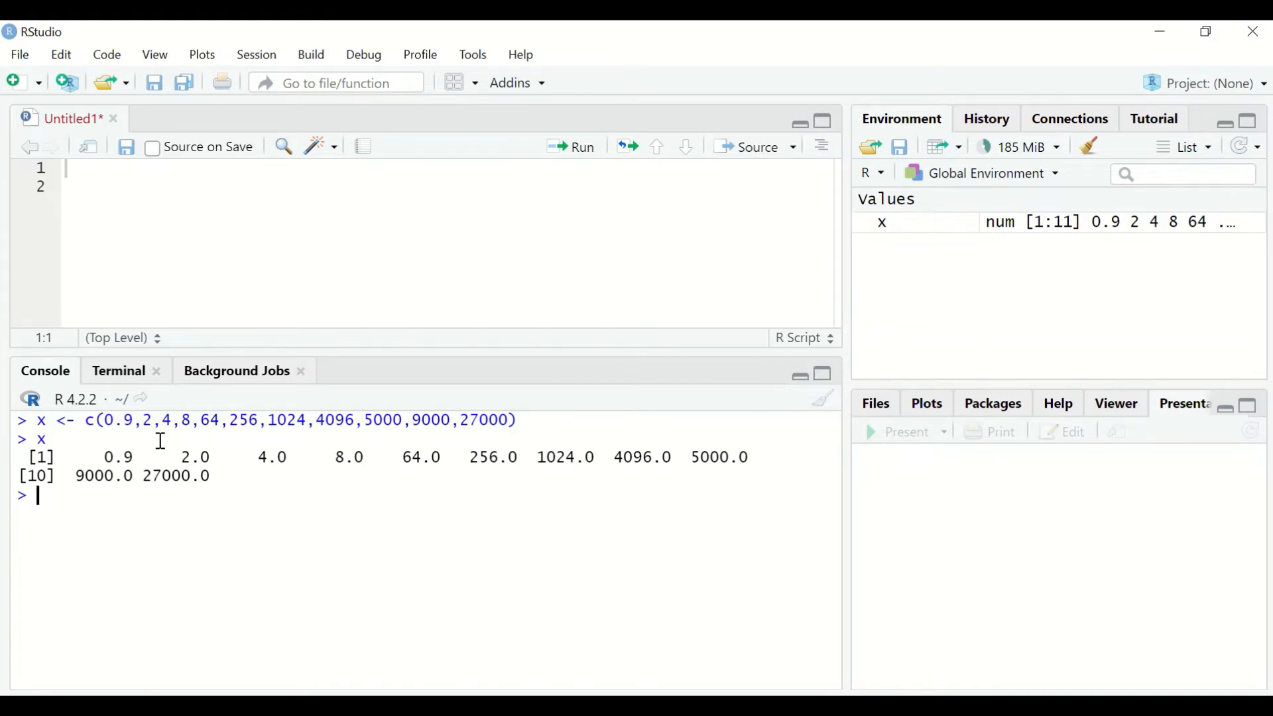
Compute x^(1/3) to print the cube roots, from 0.9654894 up to 30.
type("x")
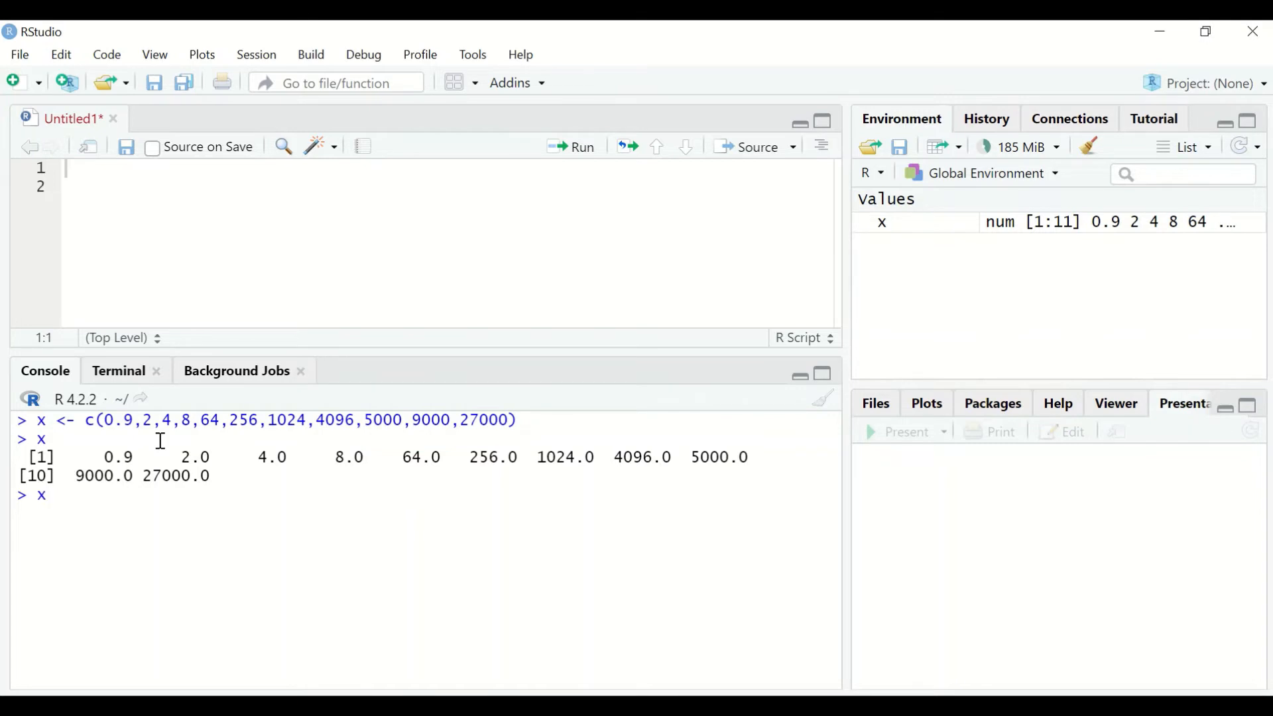
type("^")
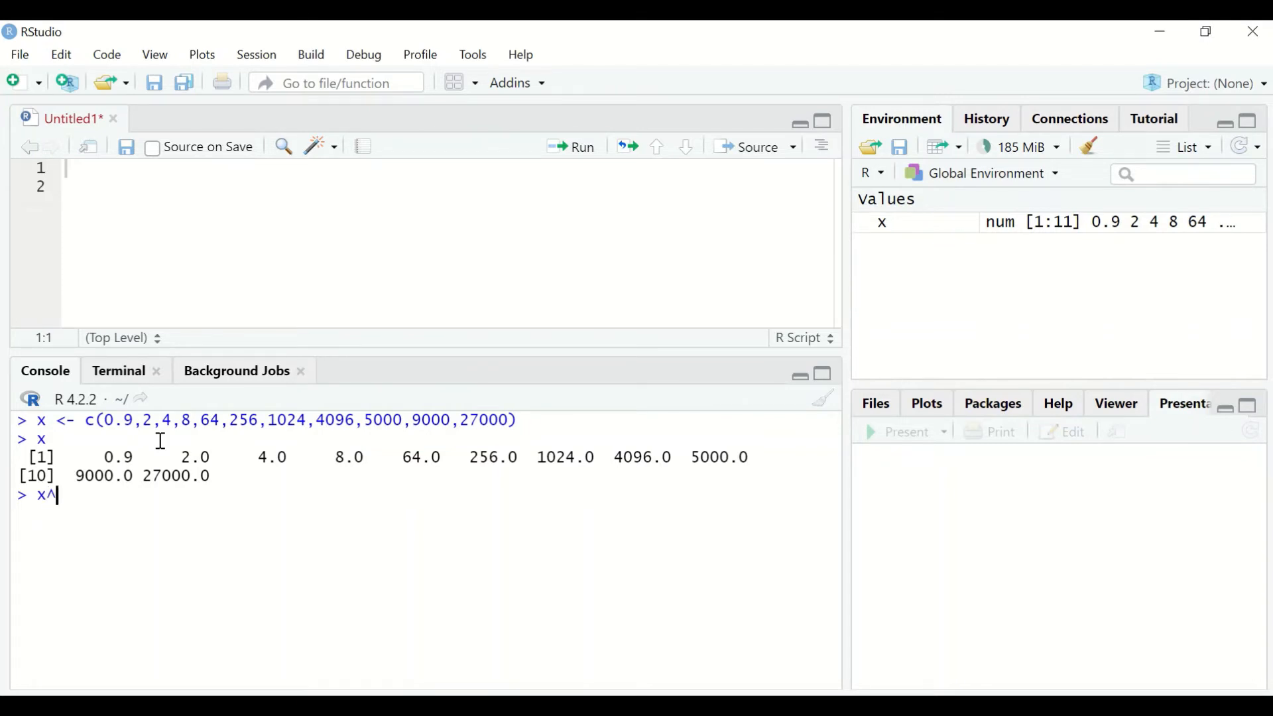
type("()")
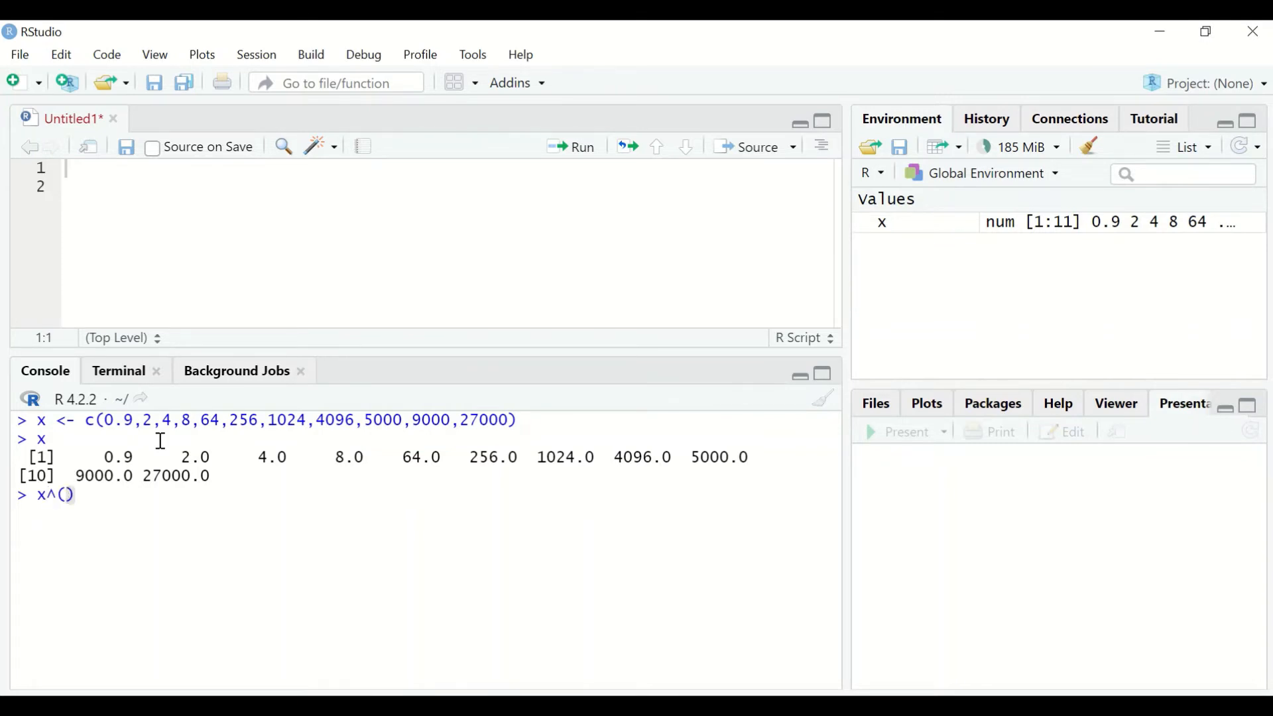
type("1/3")
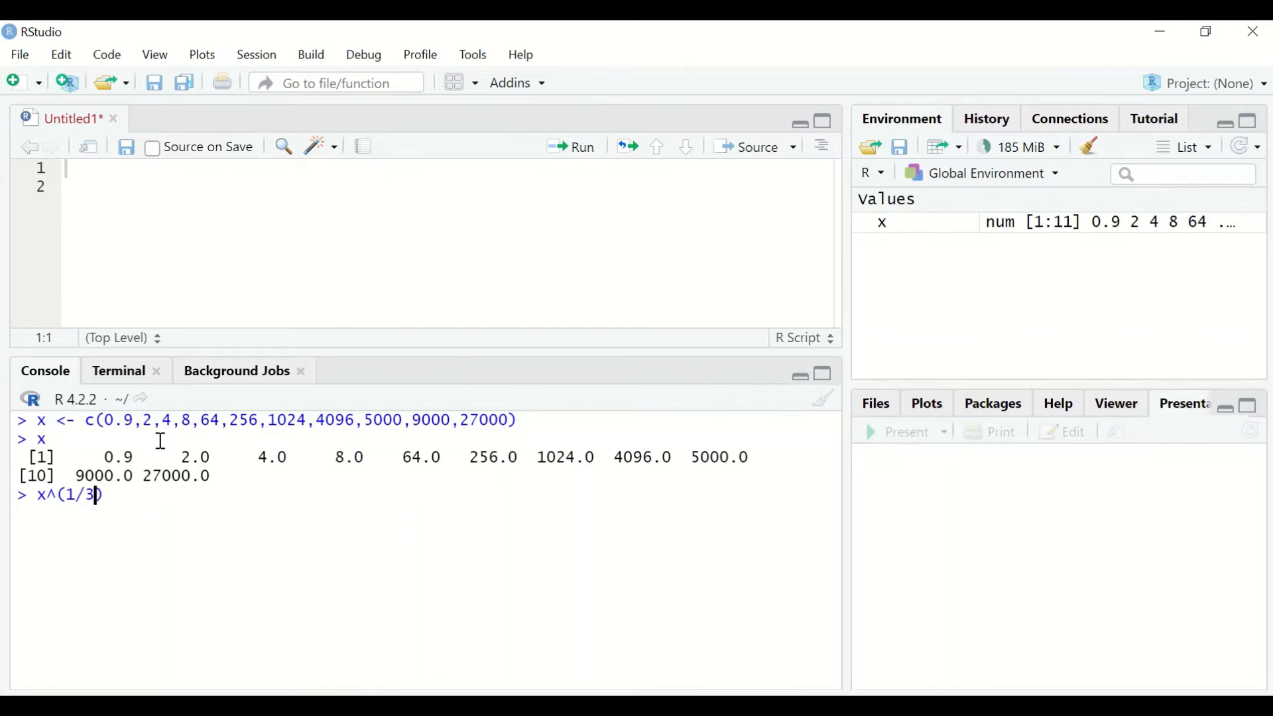
key("Return")
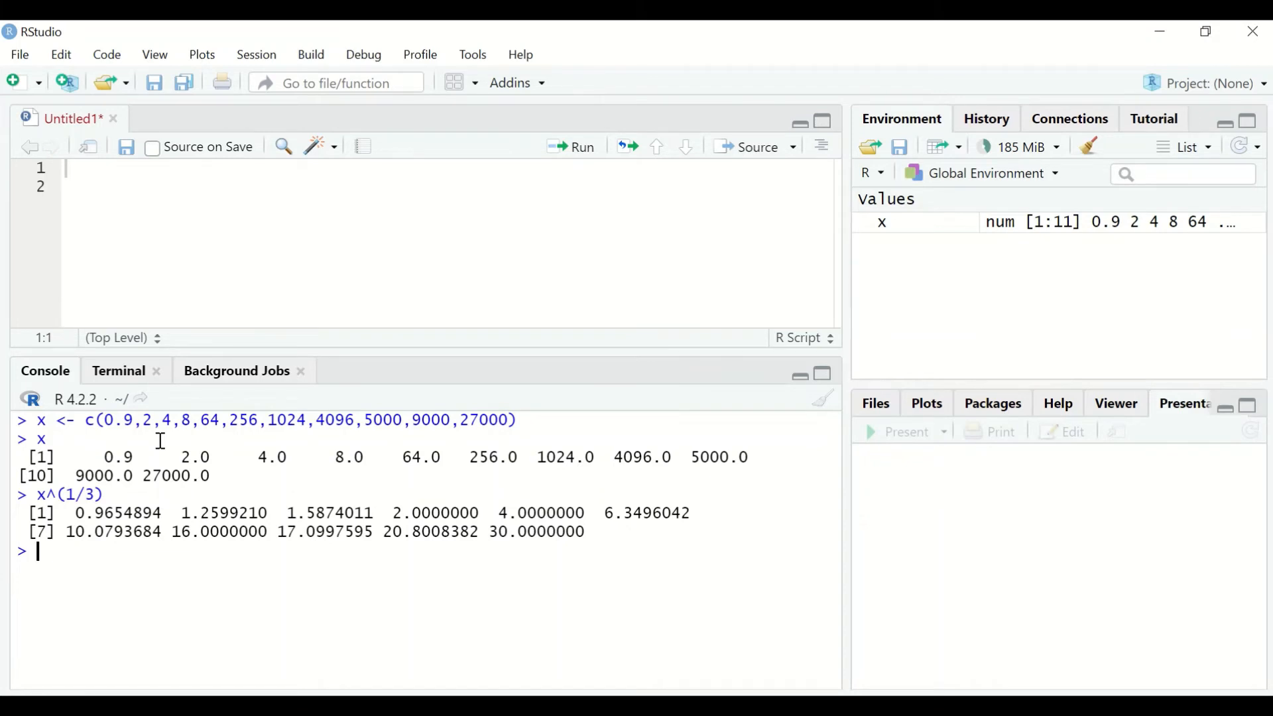
mouse_move(291, 586)
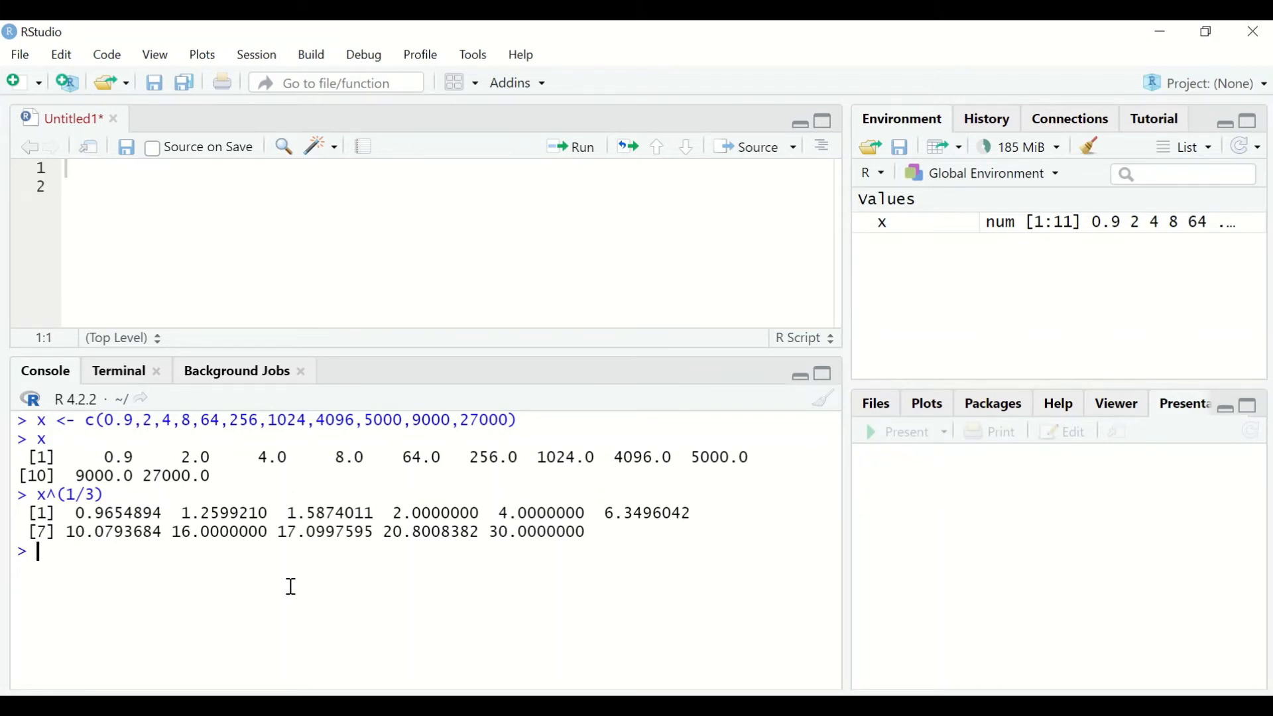
mouse_move(223, 439)
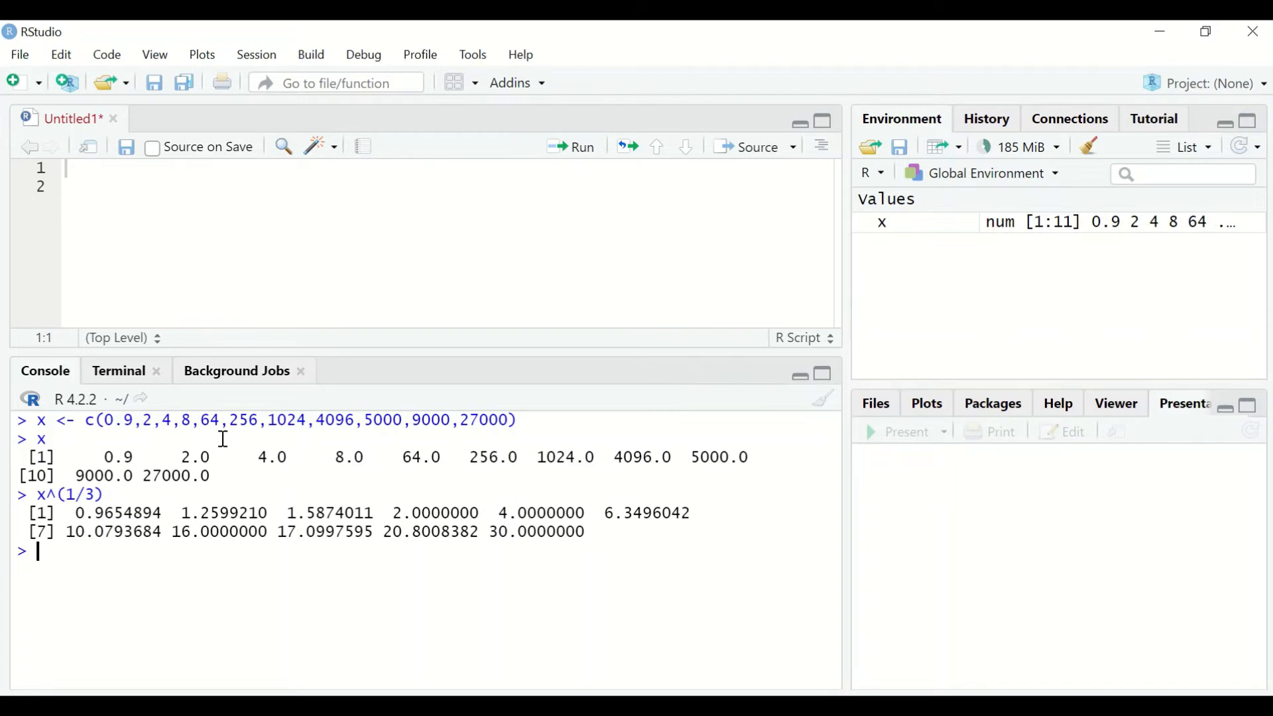
mouse_move(276, 486)
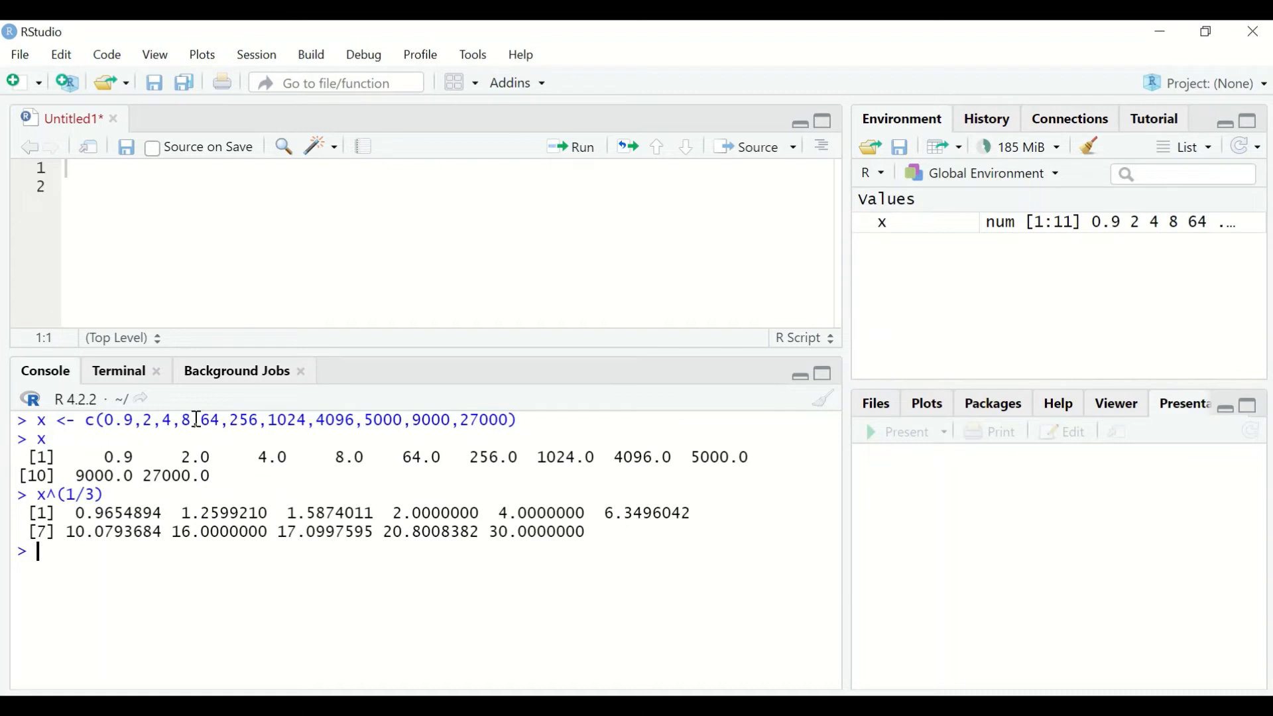
mouse_move(532, 509)
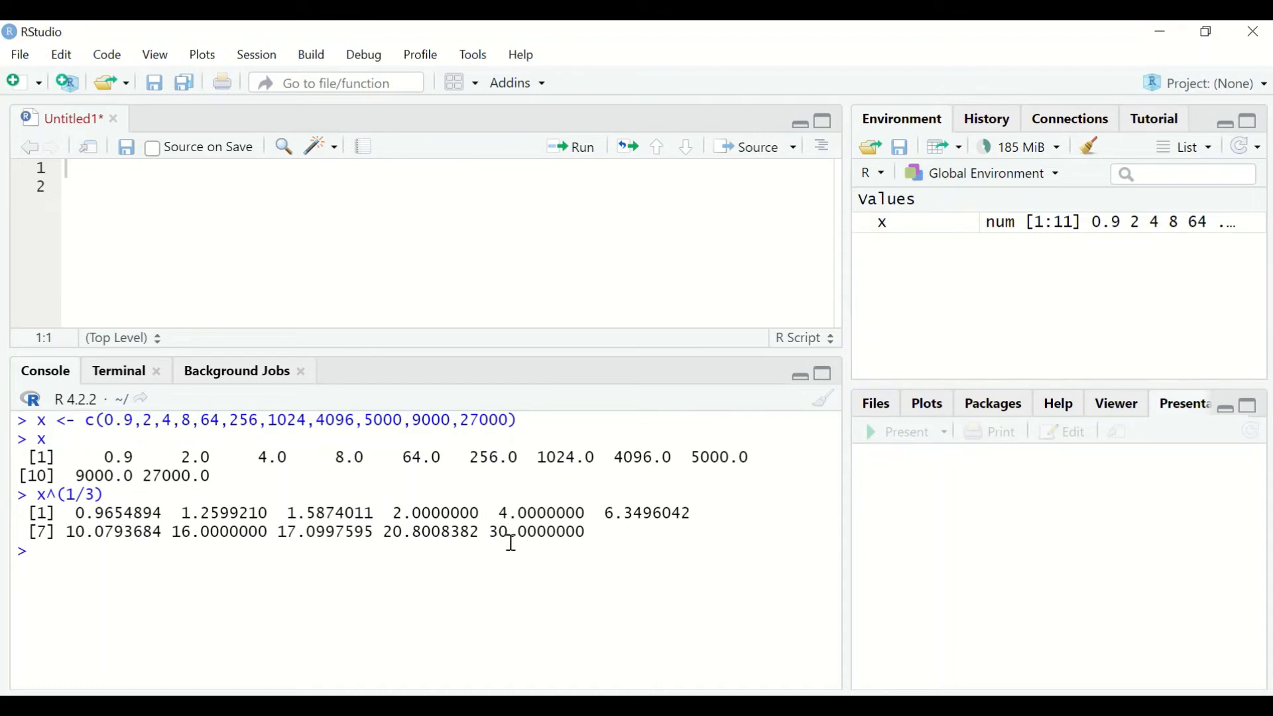
mouse_move(181, 569)
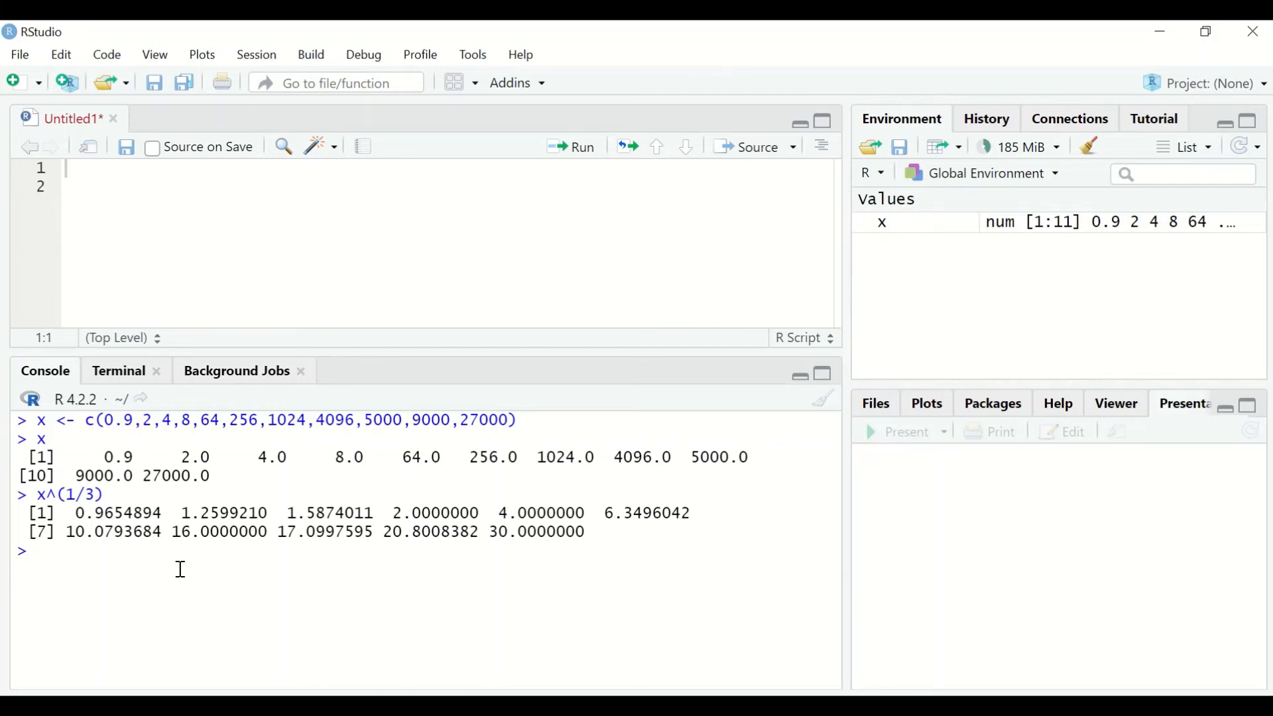
mouse_move(89, 480)
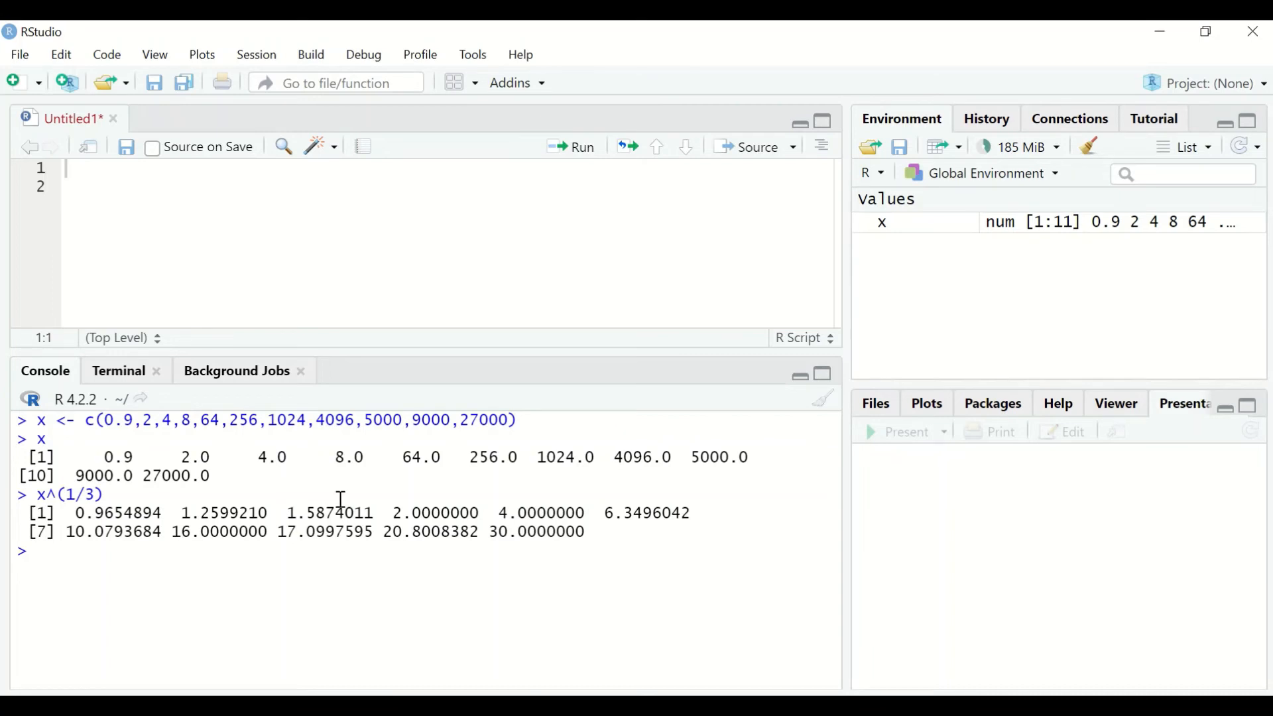
mouse_move(174, 595)
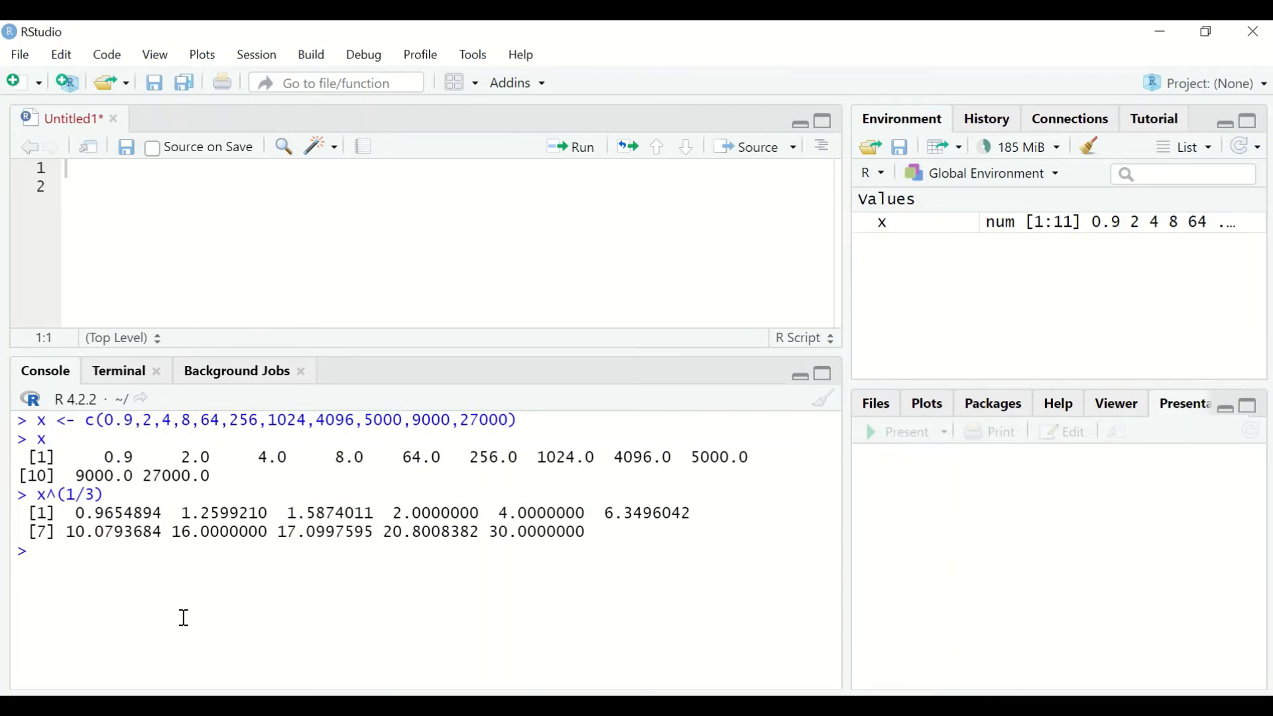
Write y <- x^(1/3) in the console without running it yet.
type("y")
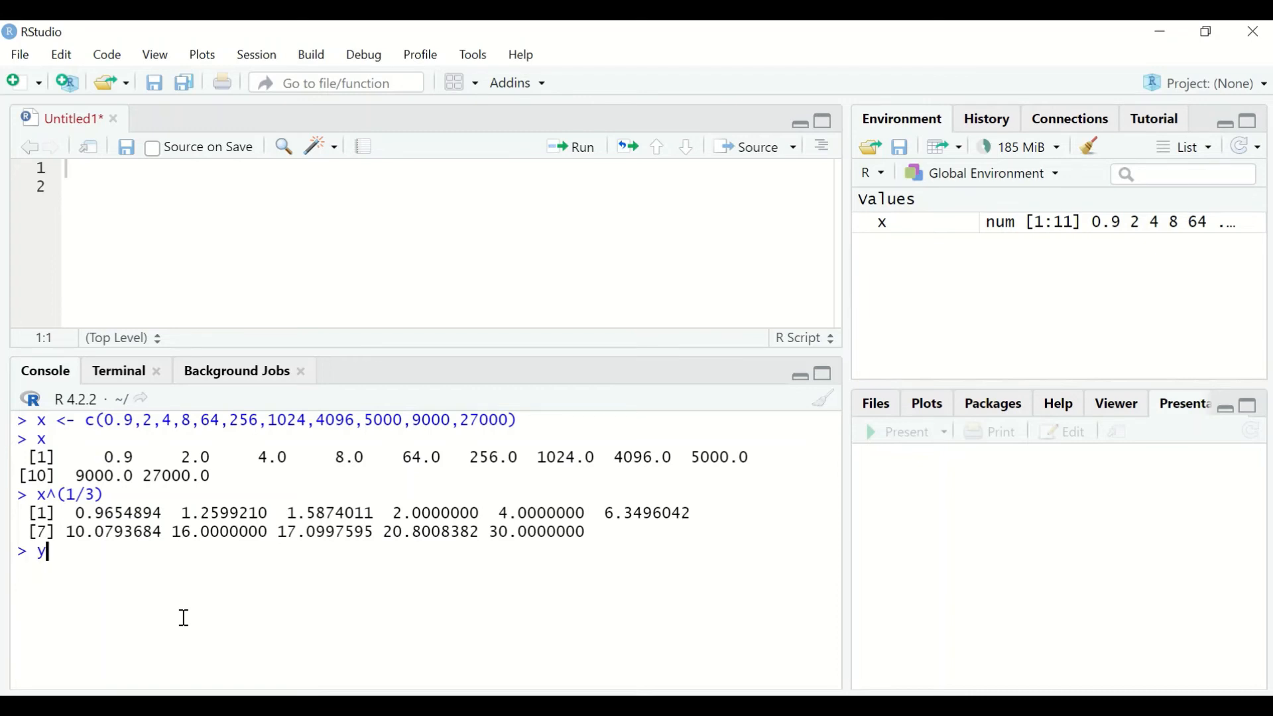
type("<-")
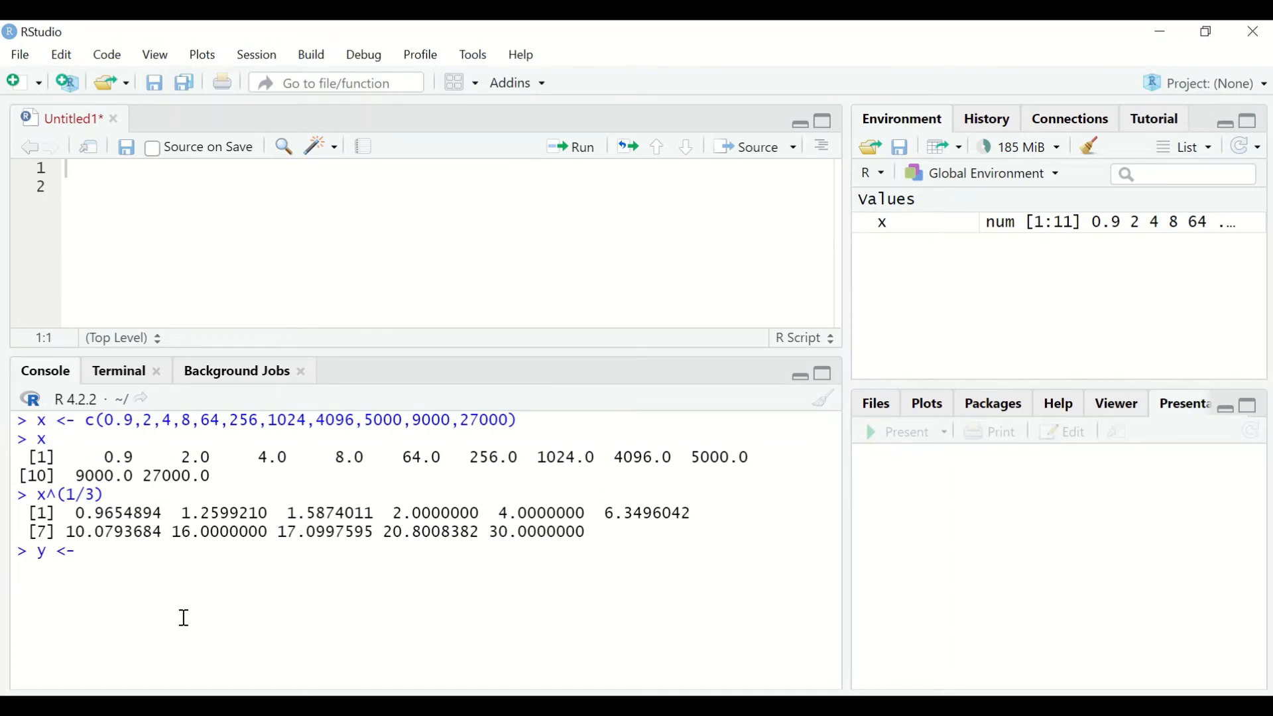
type("x")
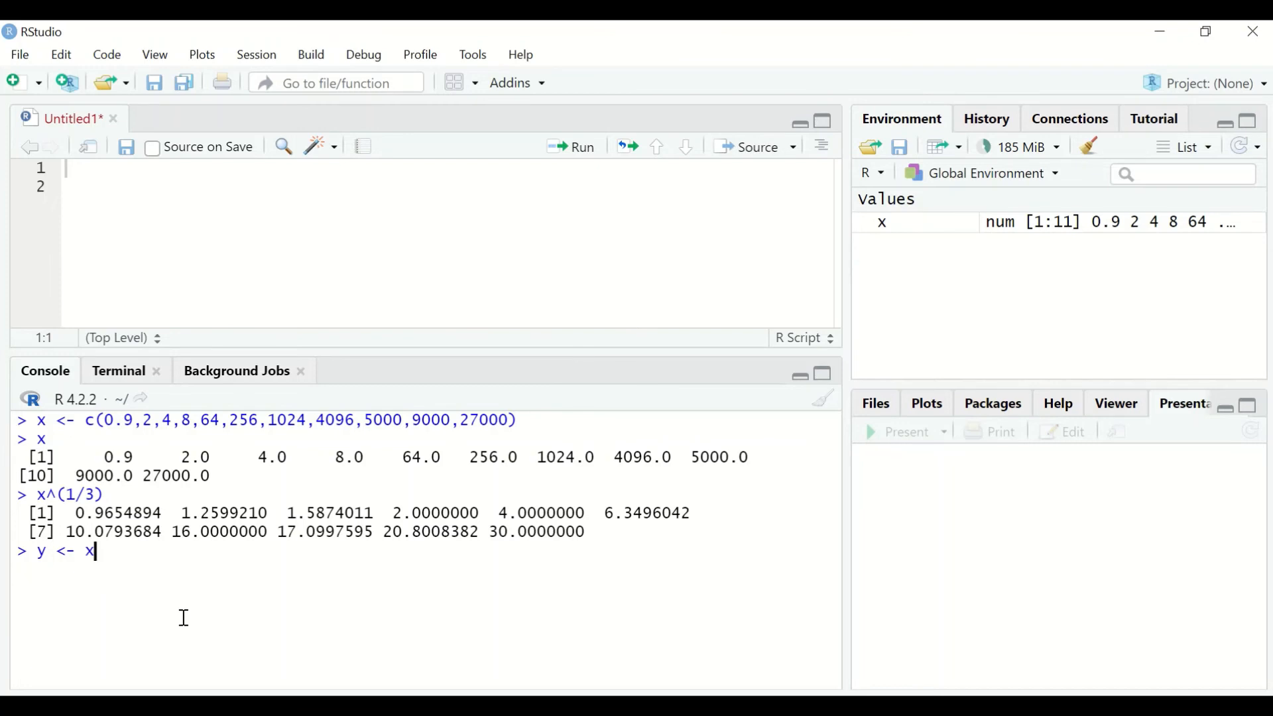
type("^")
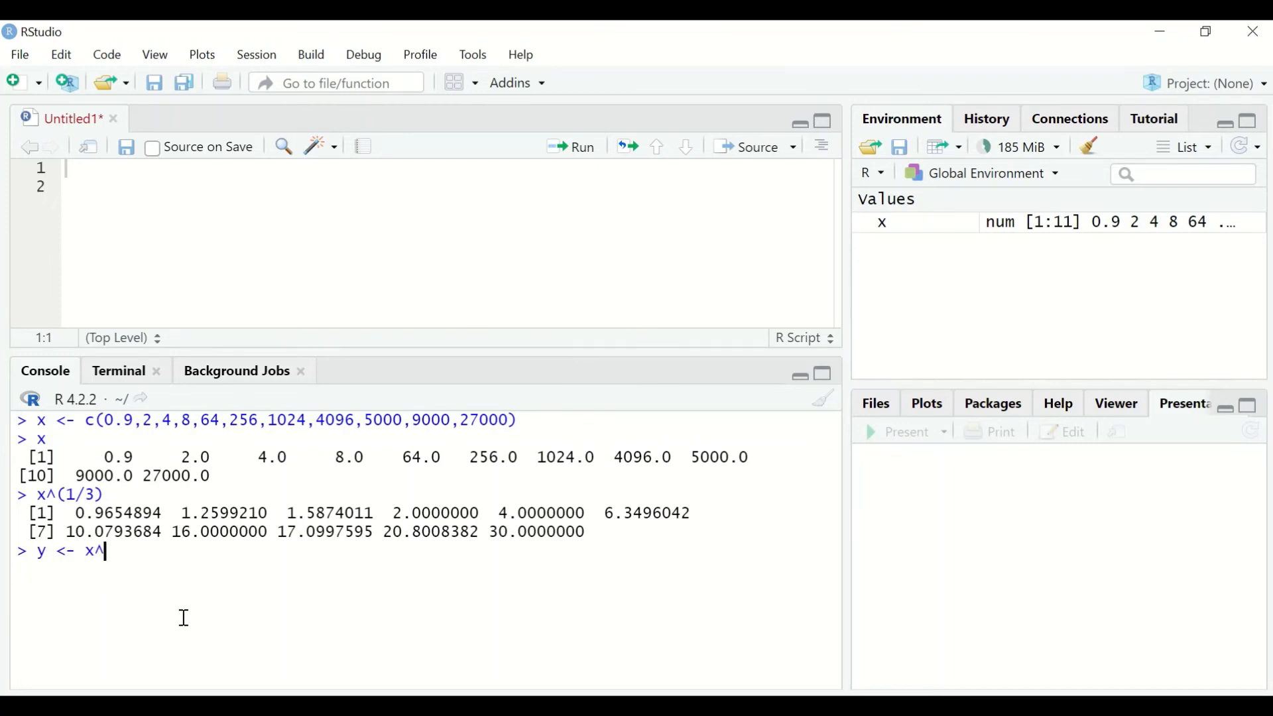
type("(1/")
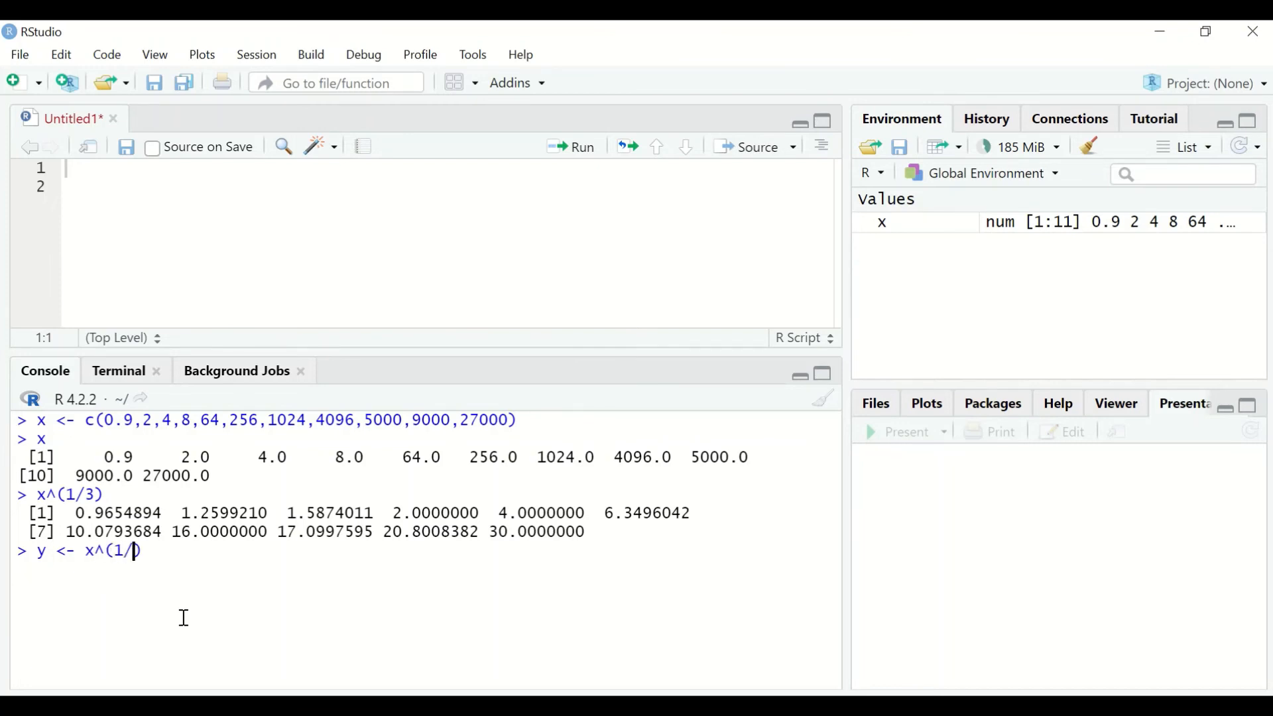
type("3")
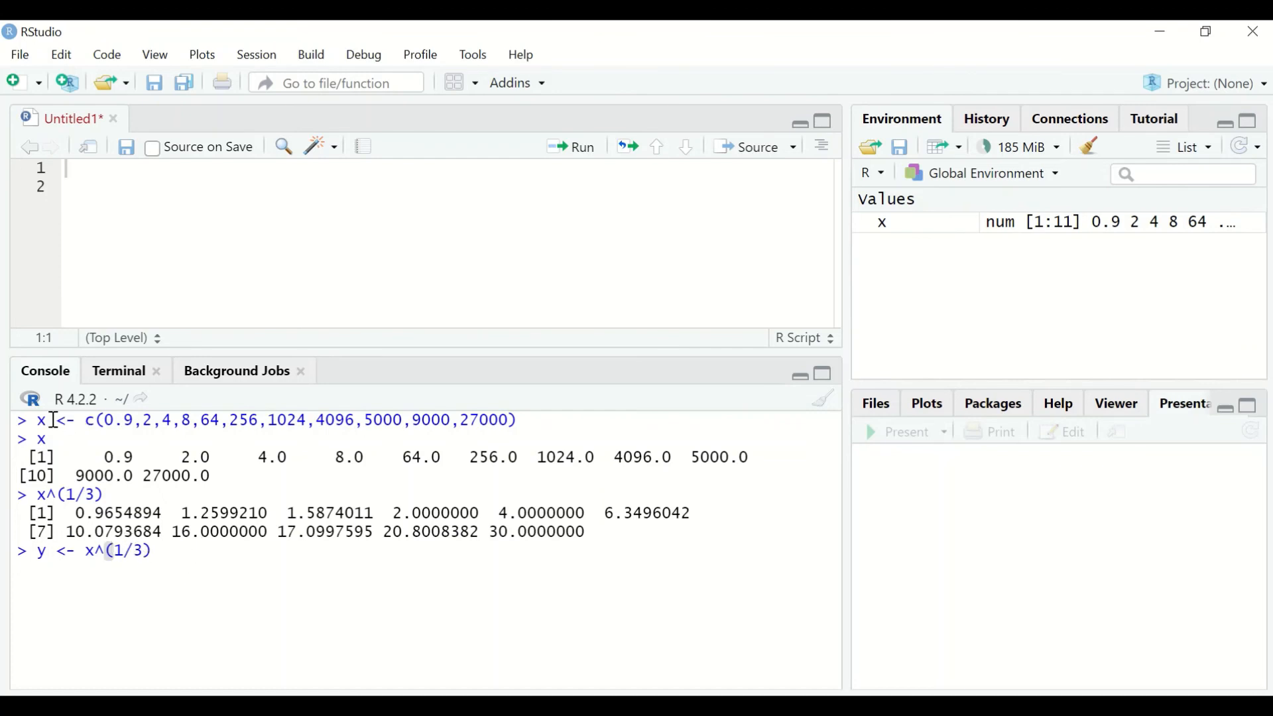
mouse_move(104, 415)
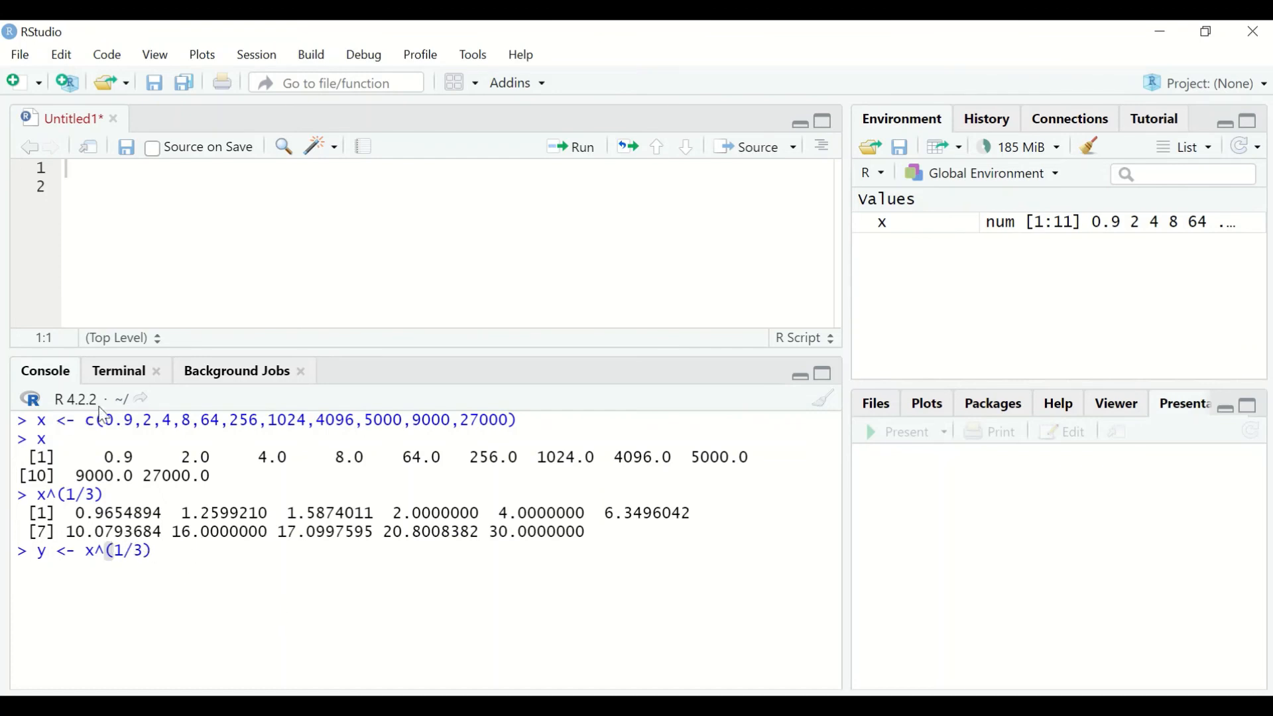
mouse_move(196, 579)
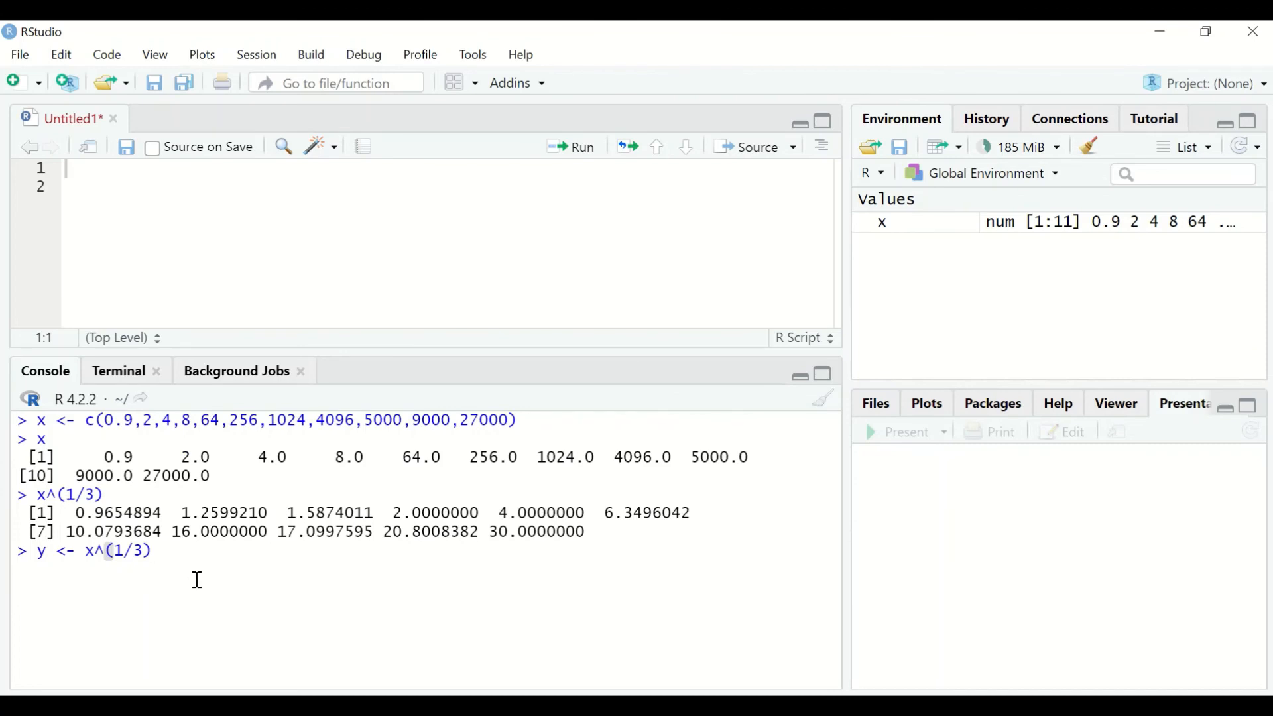
mouse_move(252, 587)
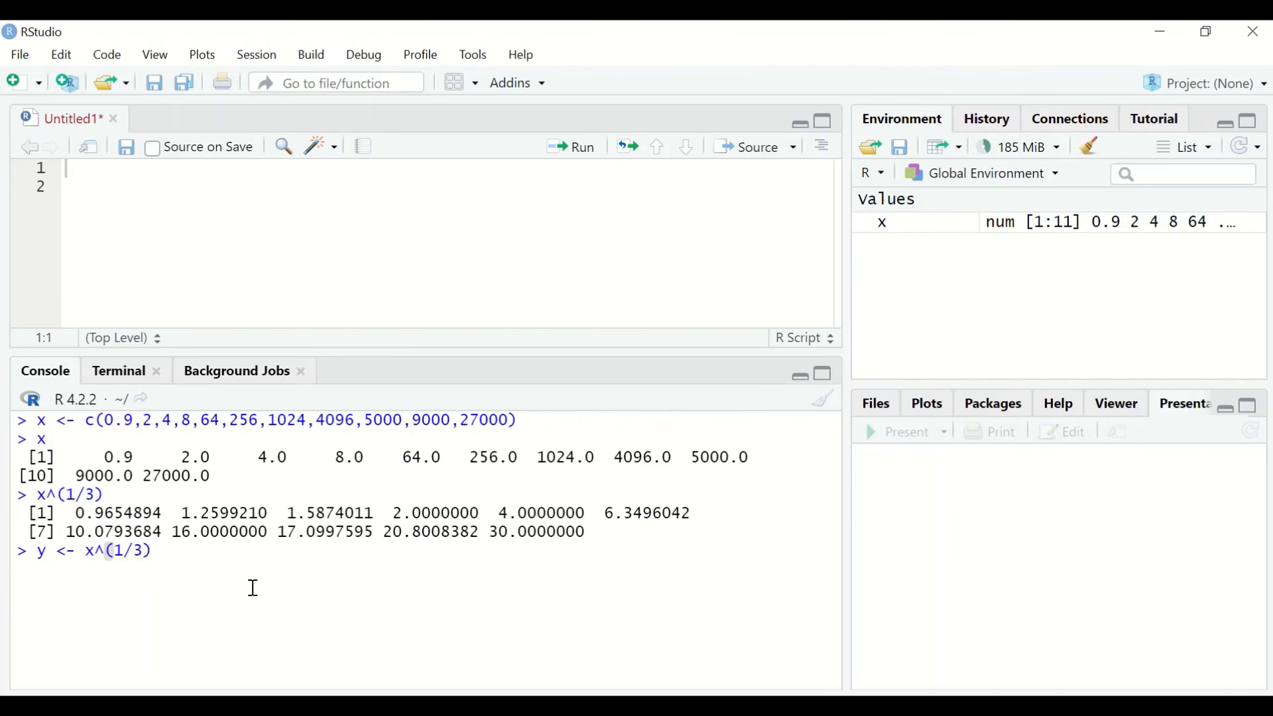
Run the y assignment, then evaluate y^3 to recover x's original values.
key("Return")
type("y")
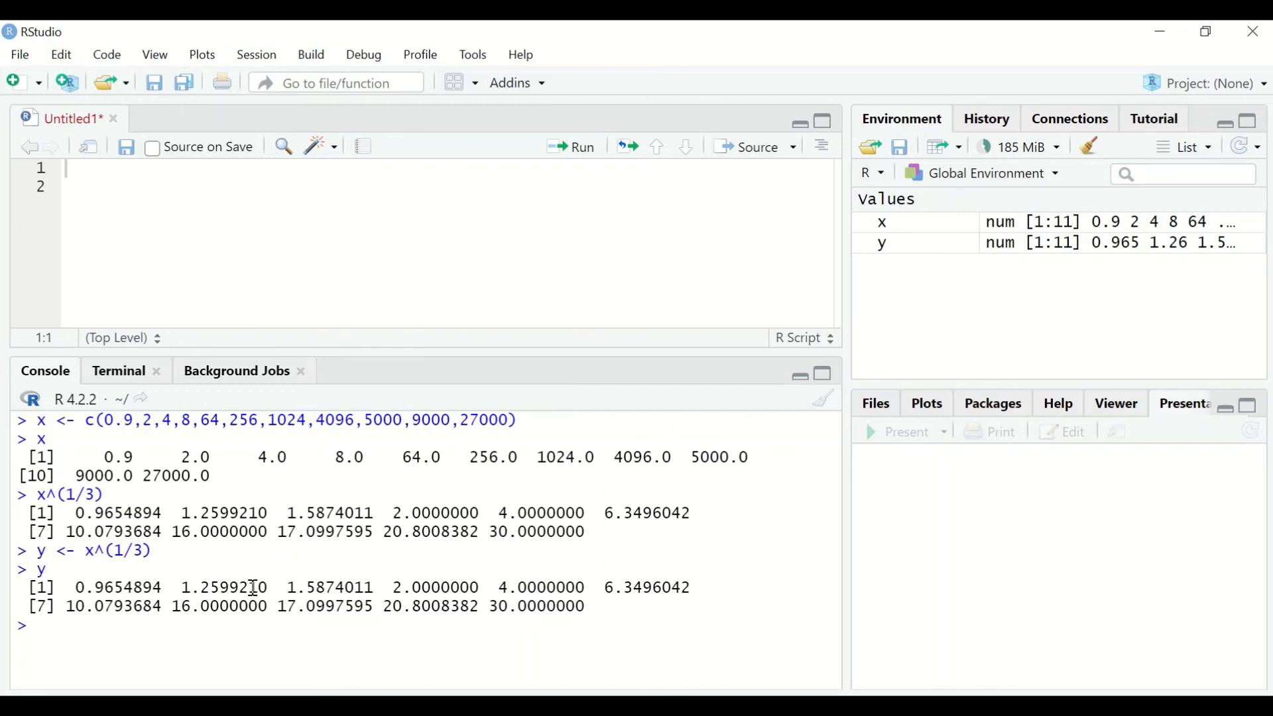
mouse_move(5, 470)
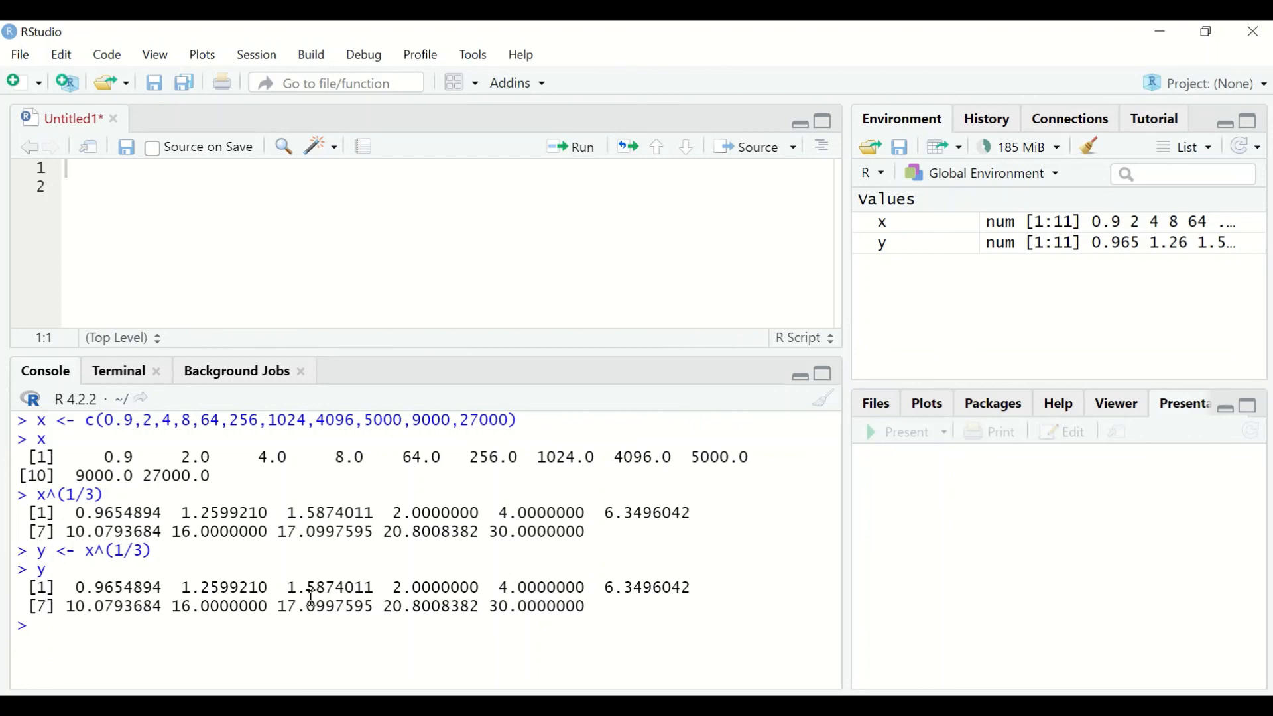
type("y")
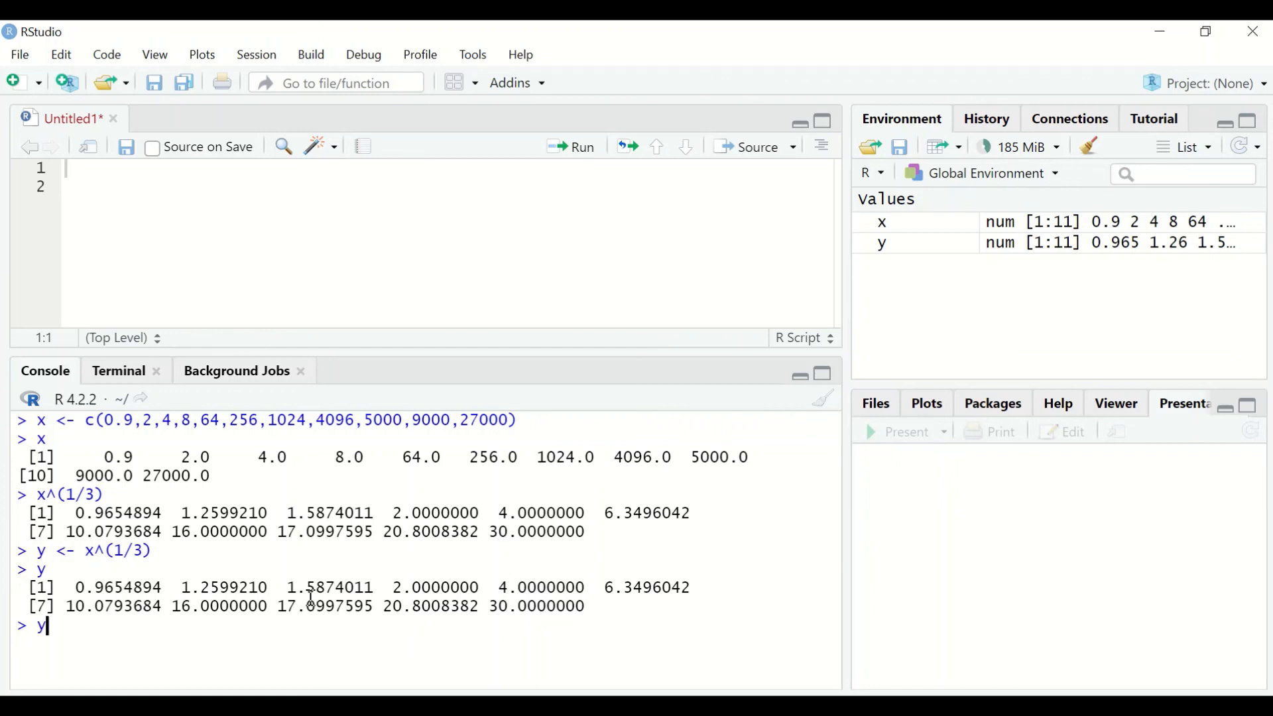
type("^3")
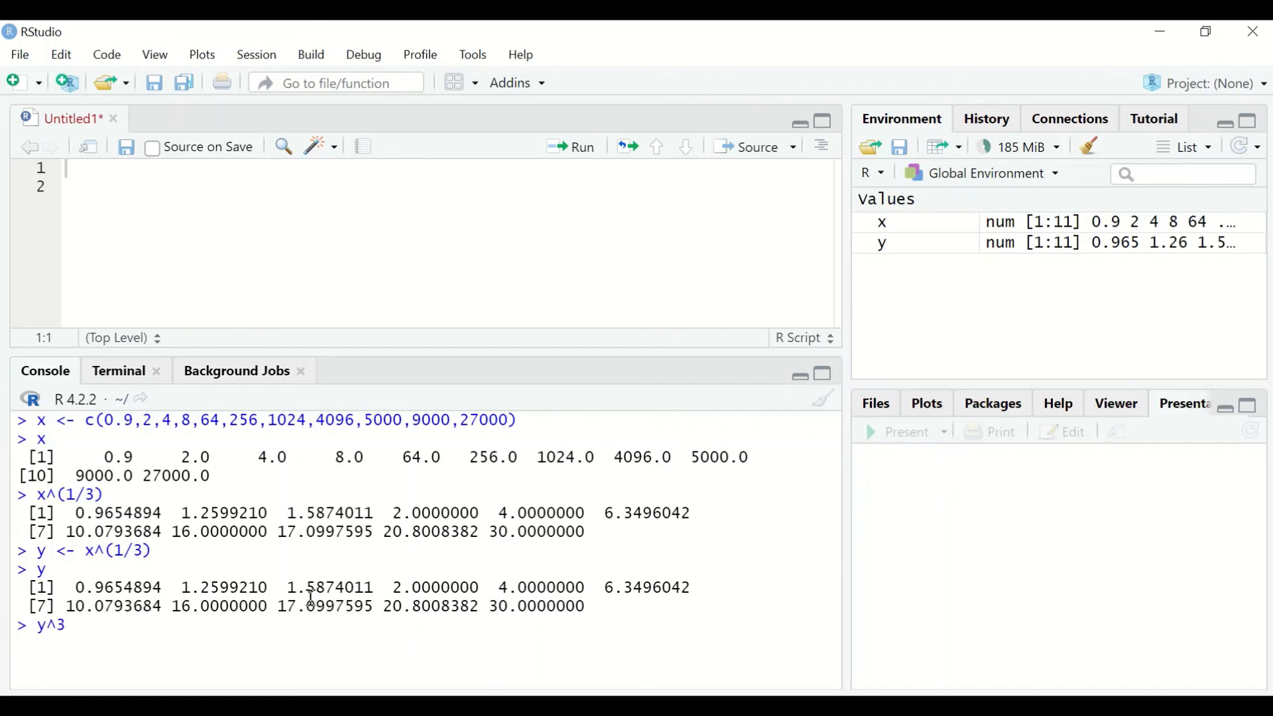
key("Return")
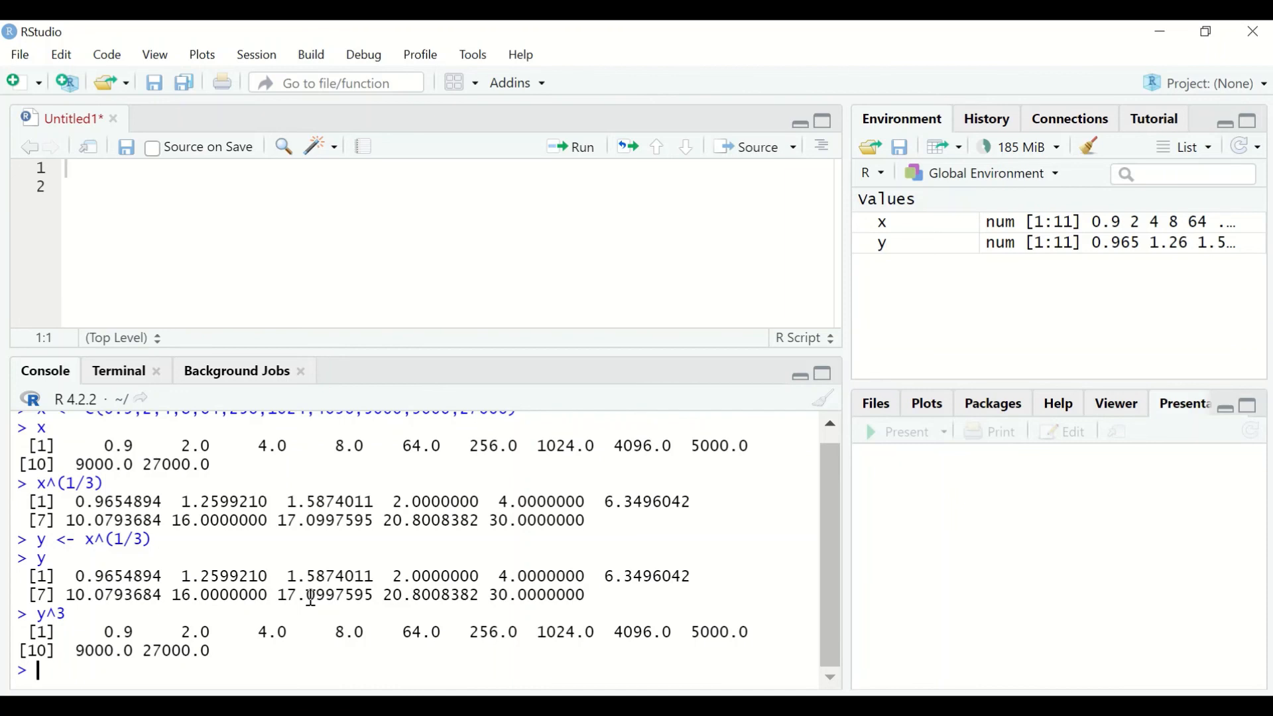